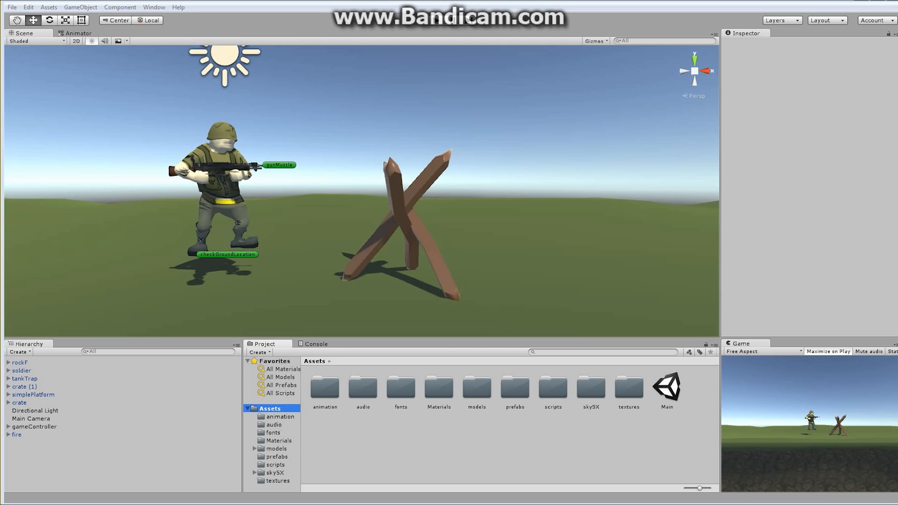
# - Select the soldier model in the models folder so its Animations import settings list playerIdle, playerWalk and playerRun
pyautogui.click(277, 448)
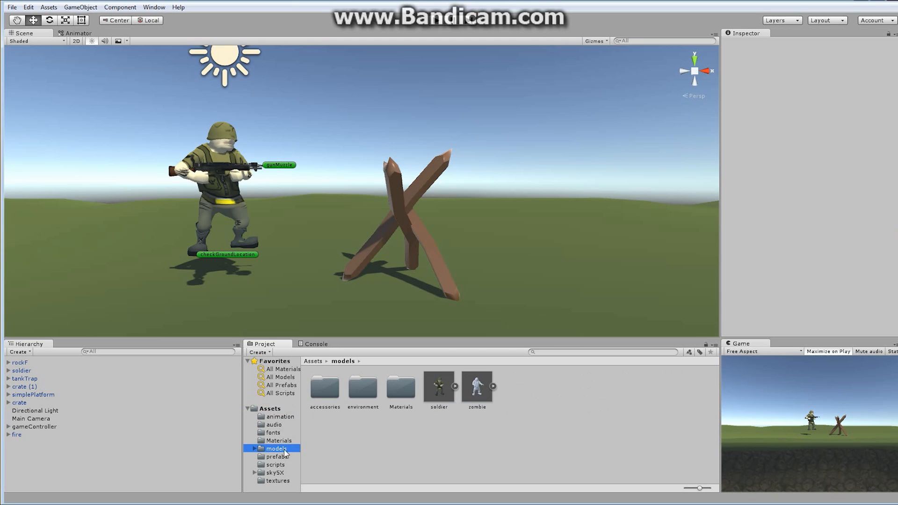
pyautogui.moveTo(447, 392)
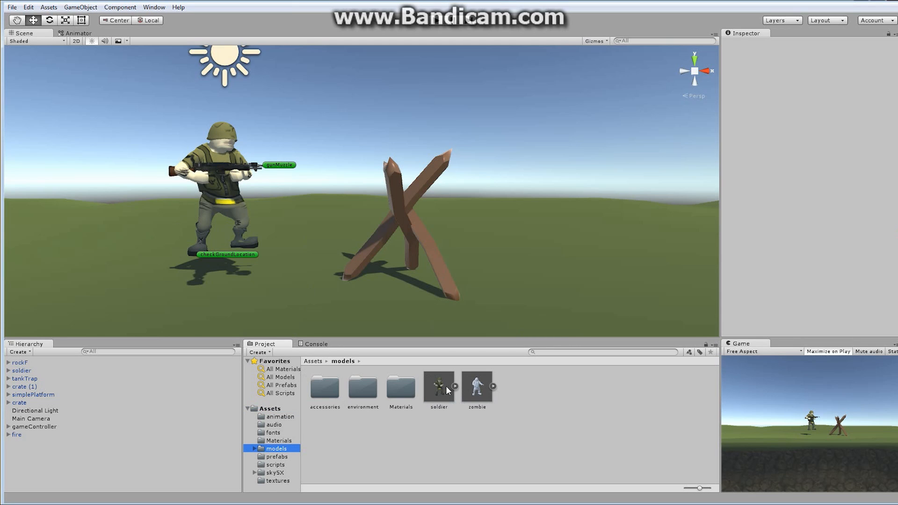
pyautogui.click(438, 384)
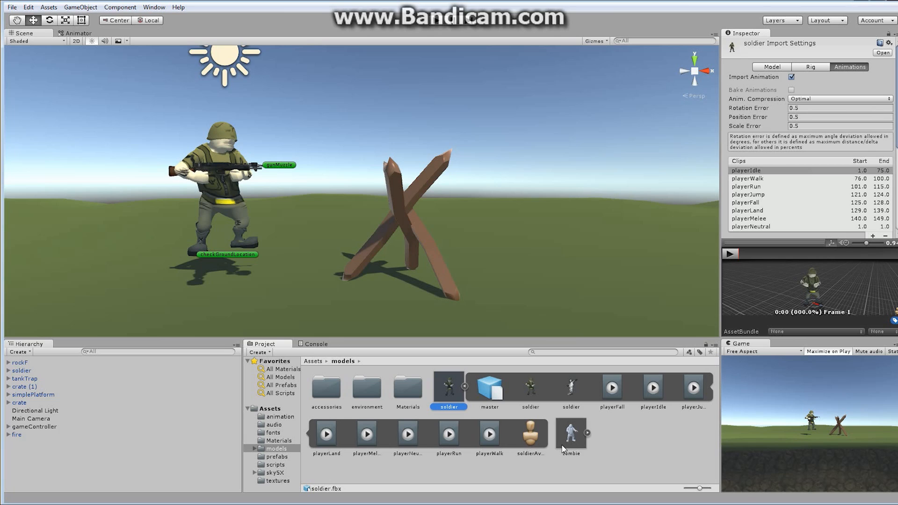
pyautogui.moveTo(615, 426)
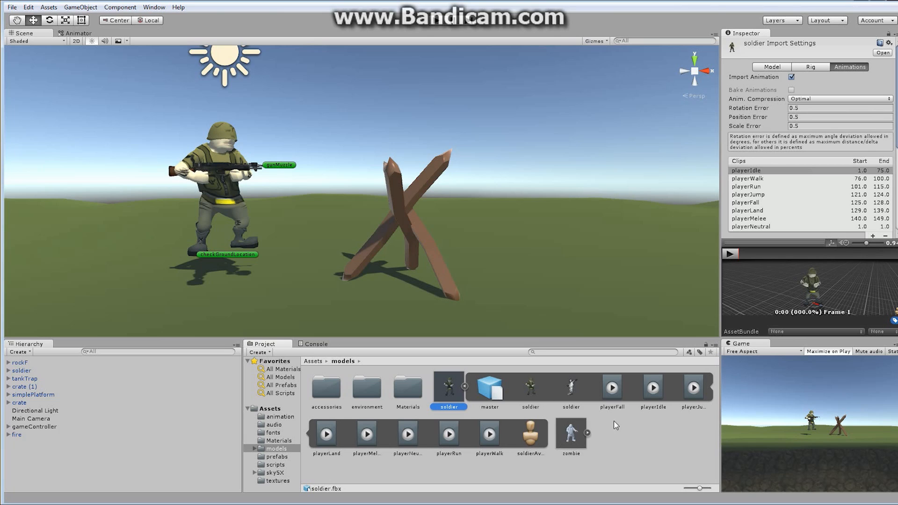
pyautogui.moveTo(639, 402)
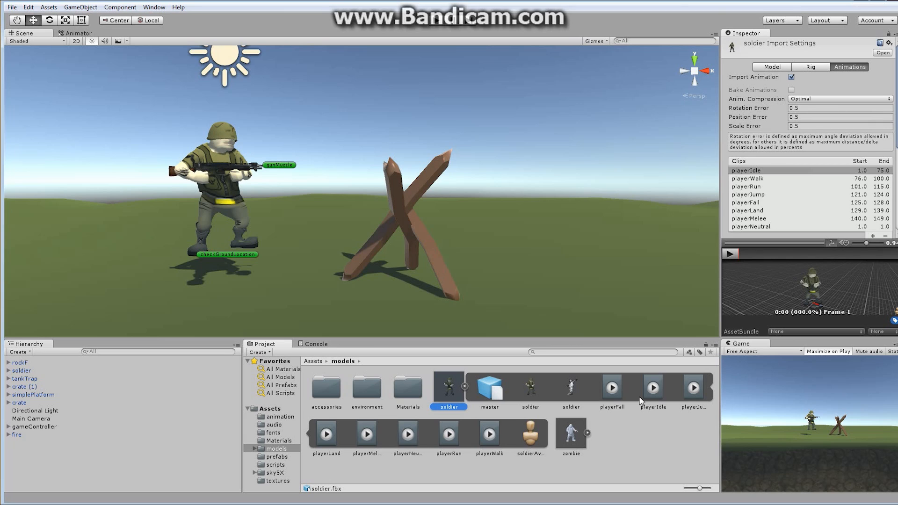
# - Select the playerMelee clip and play its preview through to the end
pyautogui.click(367, 435)
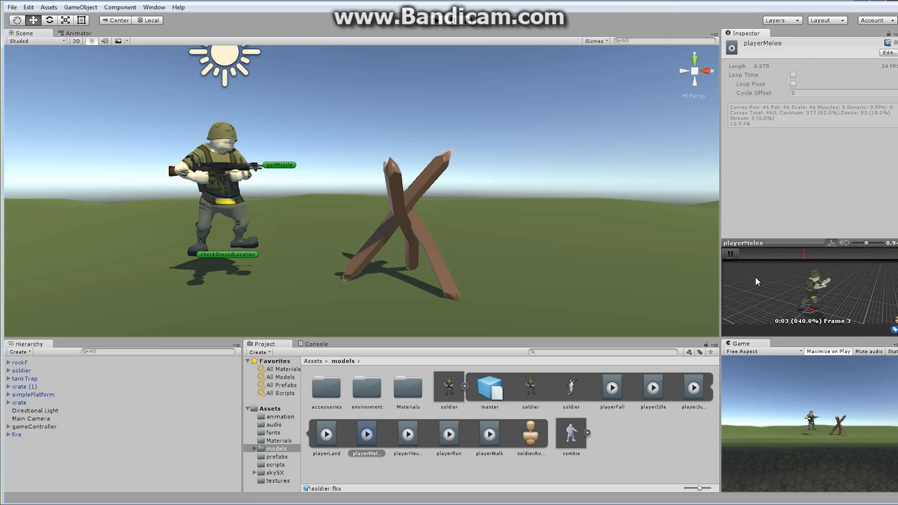
pyautogui.click(731, 254)
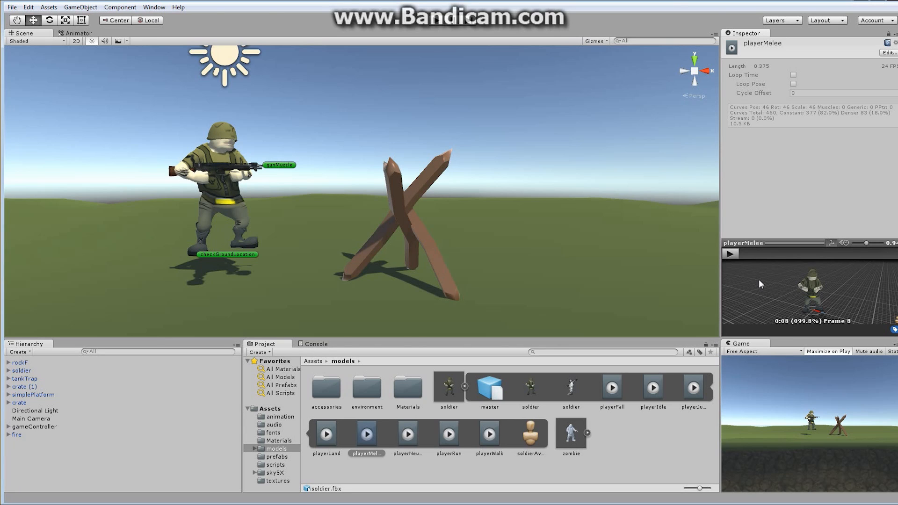
pyautogui.moveTo(808, 112)
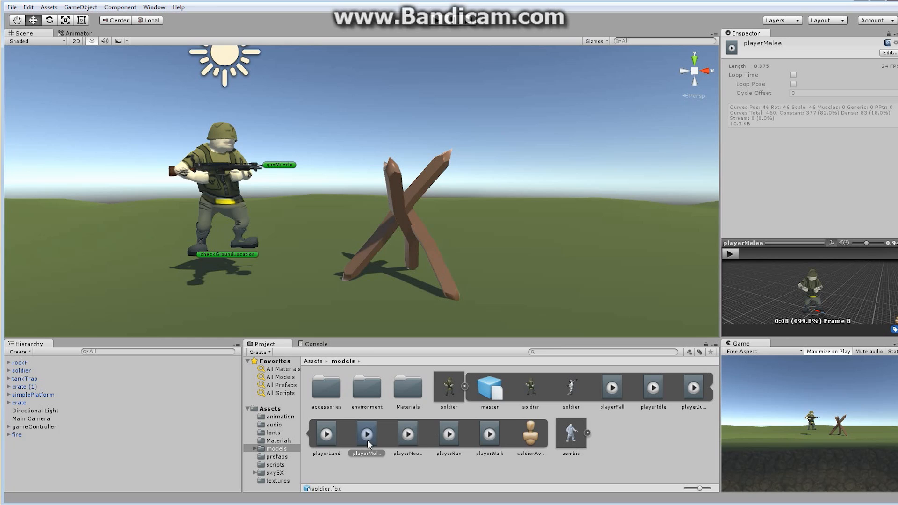
pyautogui.moveTo(439, 395)
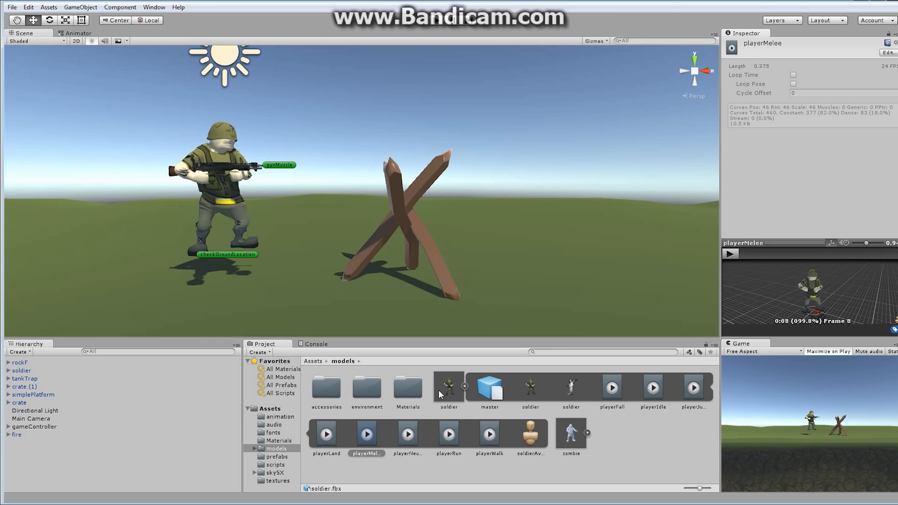
# - In the soldier's import settings expand the playerMelee Mask into its Transform bone hierarchy and replay the preview
pyautogui.click(448, 384)
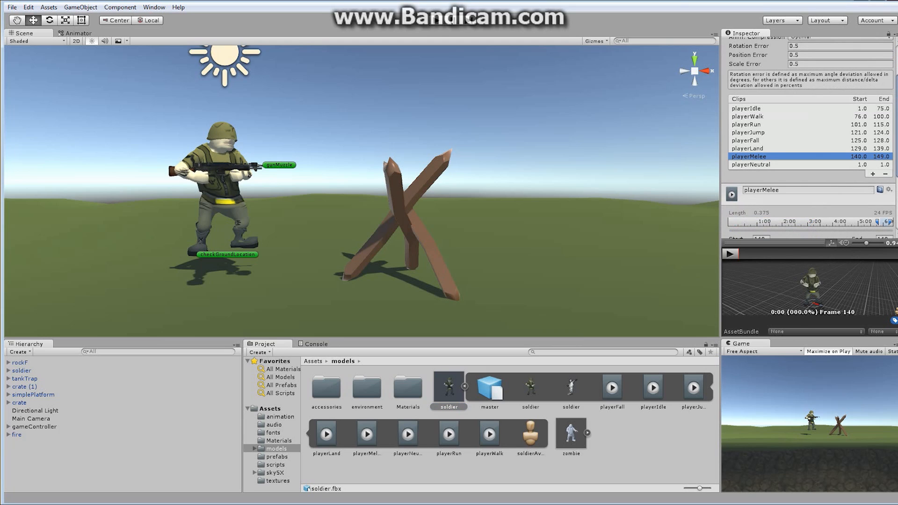
pyautogui.scroll(-3)
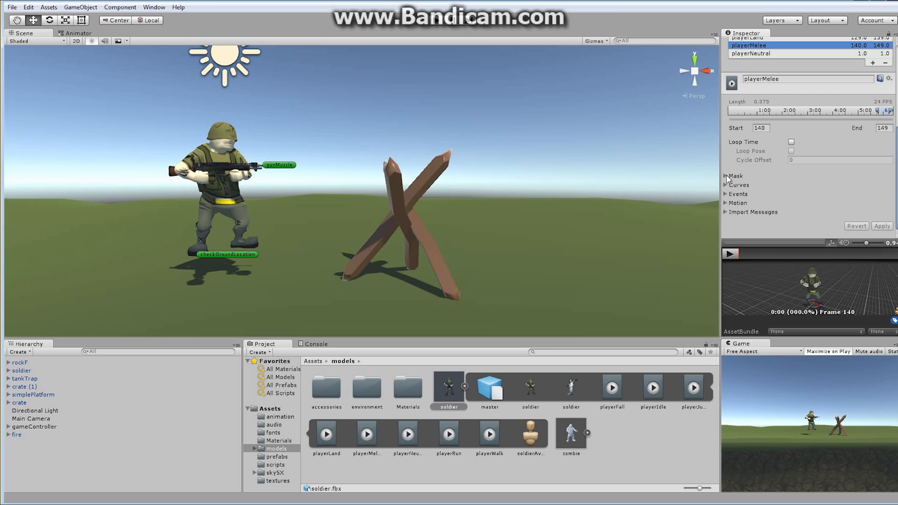
pyautogui.click(727, 176)
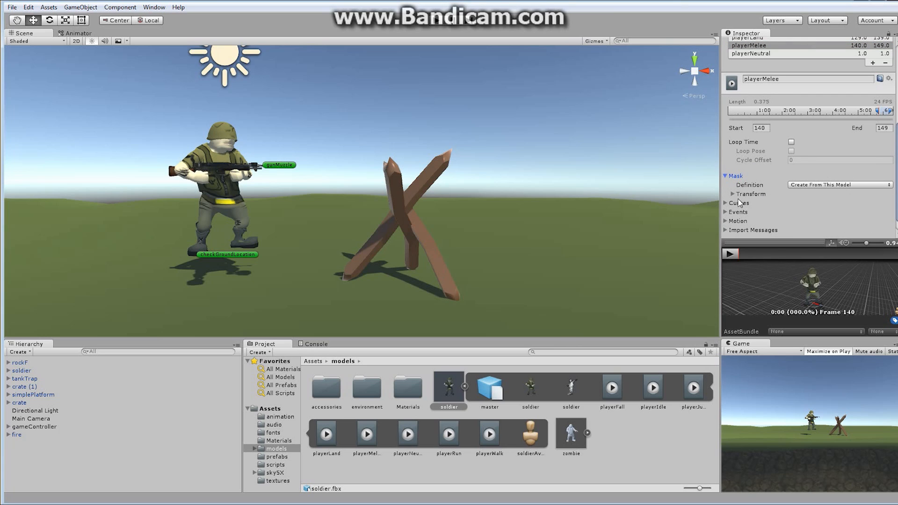
pyautogui.click(735, 193)
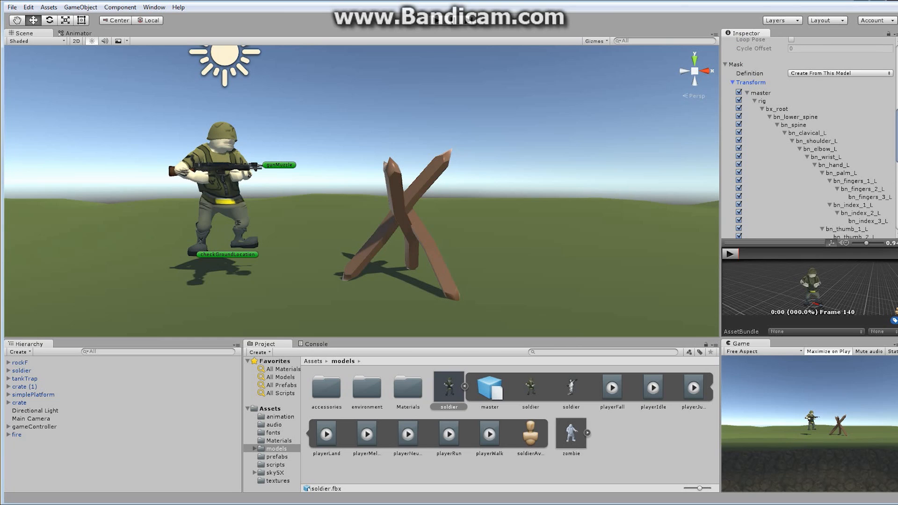
pyautogui.moveTo(713, 261)
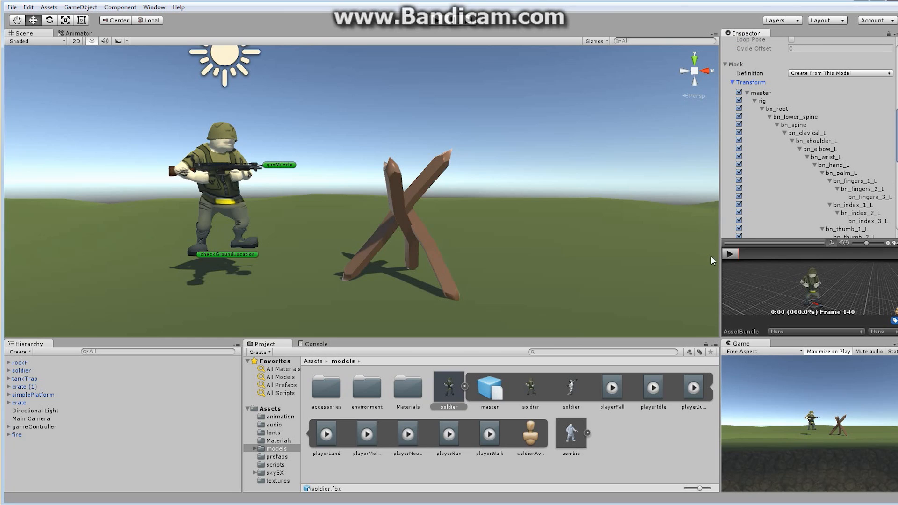
pyautogui.click(730, 254)
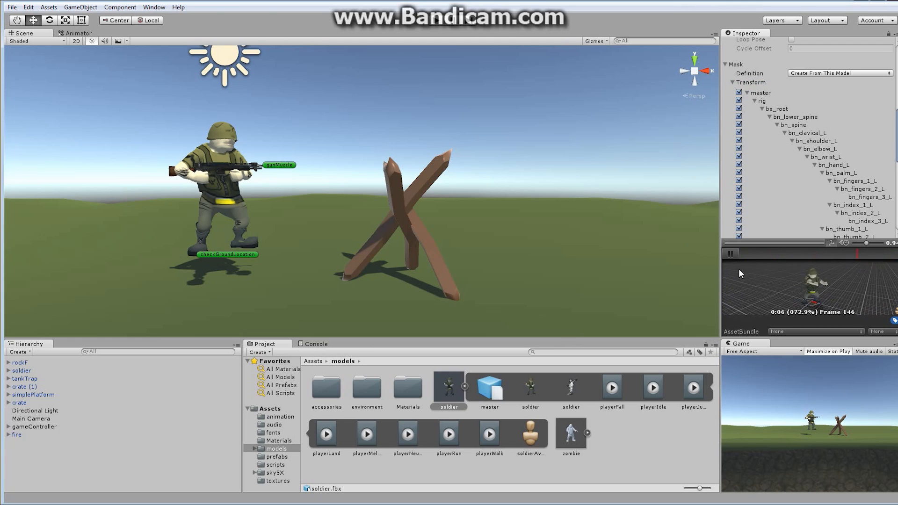
pyautogui.click(731, 254)
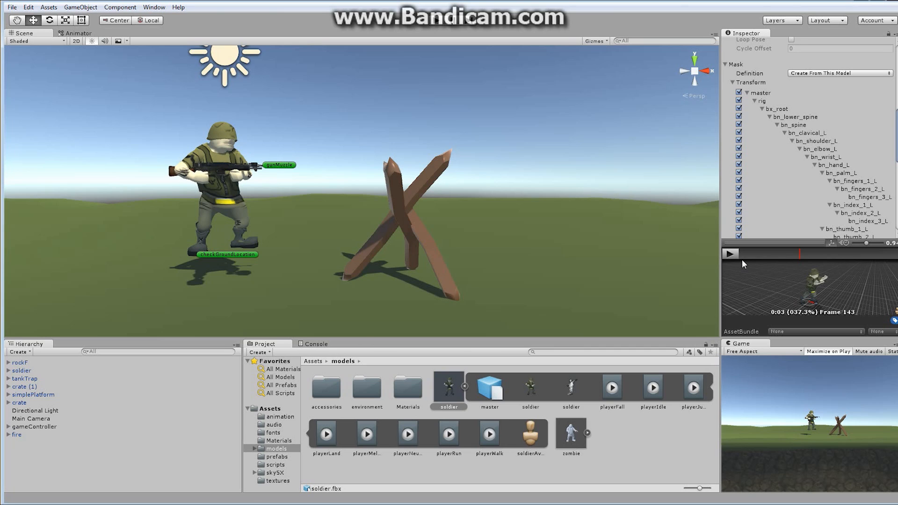
pyautogui.moveTo(202, 181)
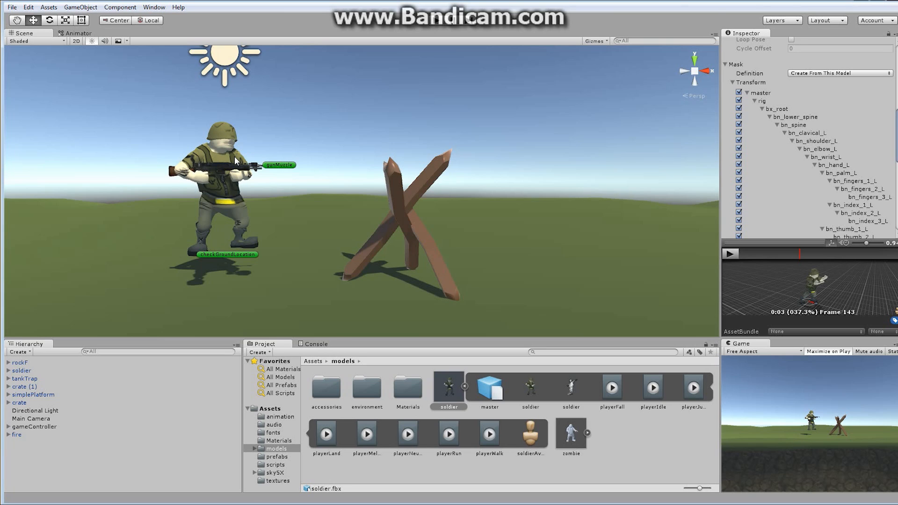
pyautogui.moveTo(860, 99)
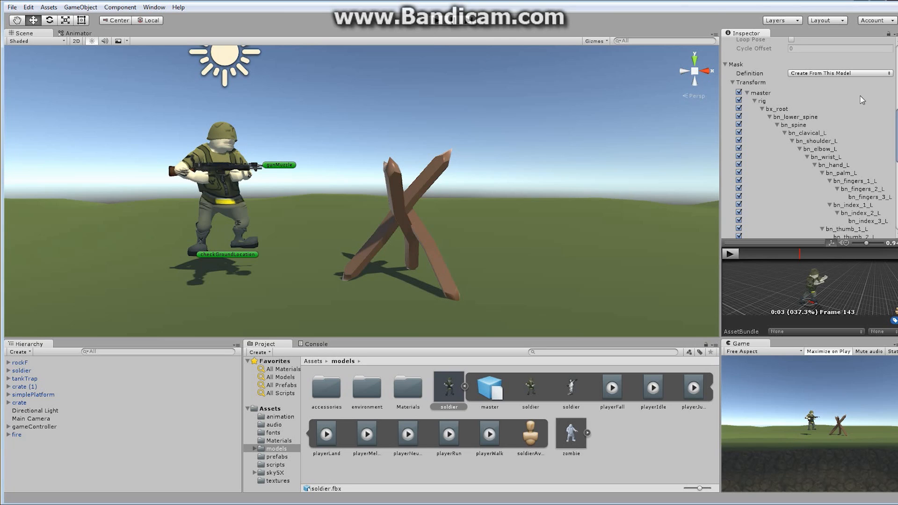
# - Untick bx_Pelvis and the hip, knee, ankle and toe bones so the melee mask keeps only the upper body
pyautogui.scroll(-3)
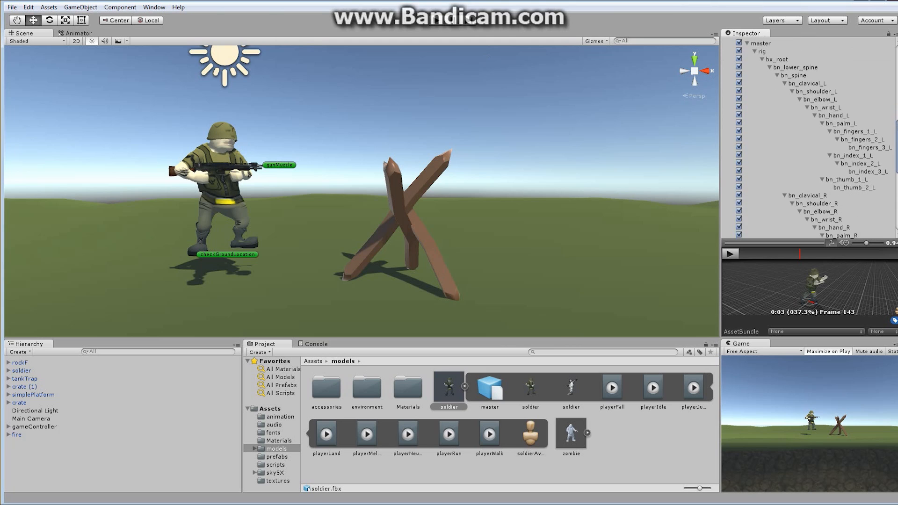
pyautogui.scroll(-3)
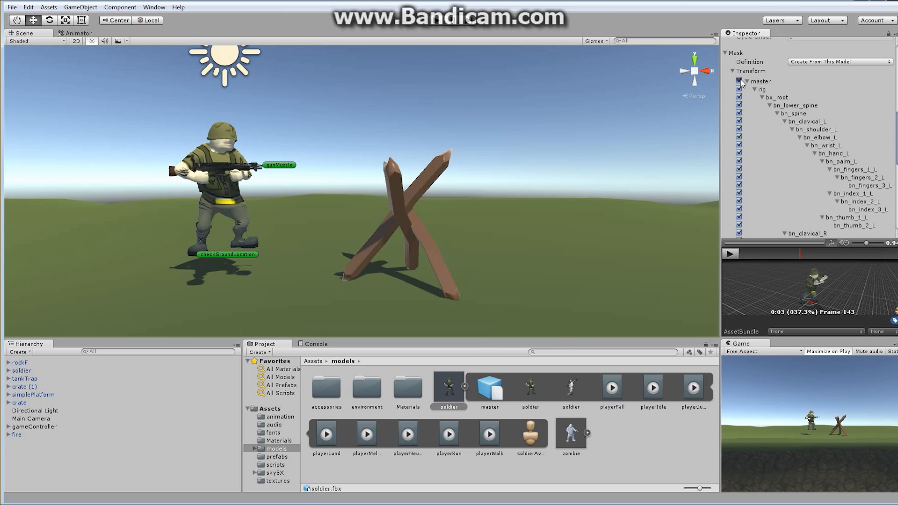
pyautogui.click(739, 80)
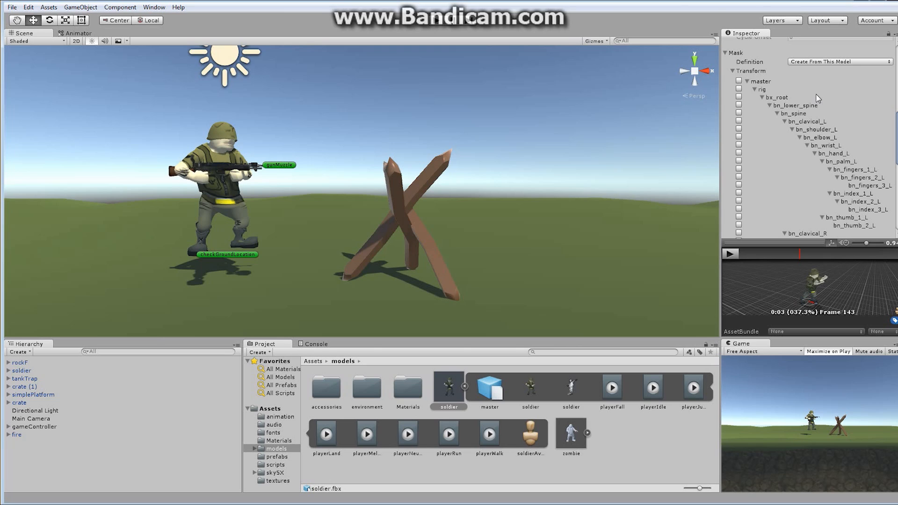
pyautogui.moveTo(781, 103)
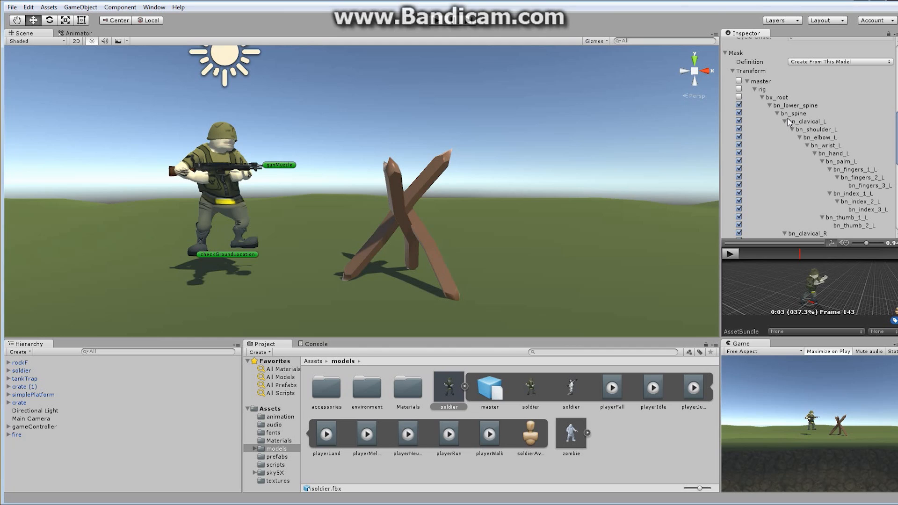
pyautogui.moveTo(412, 161)
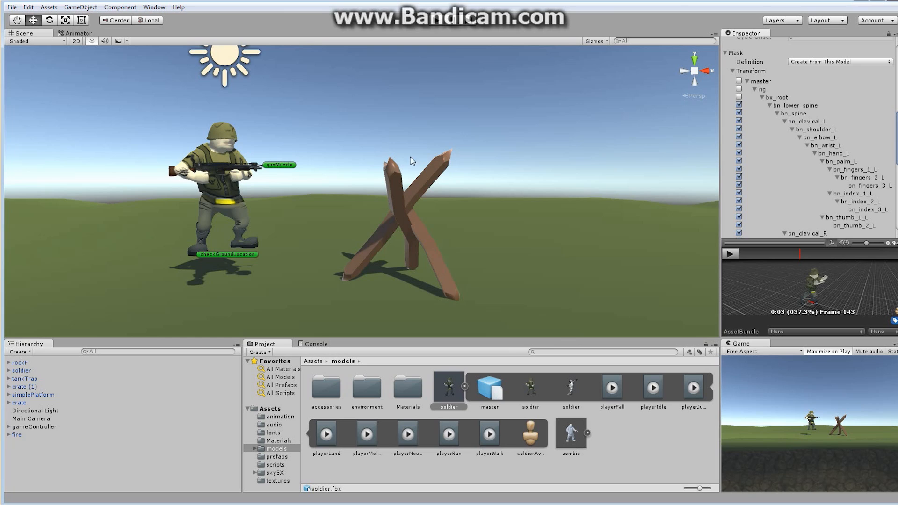
pyautogui.moveTo(227, 198)
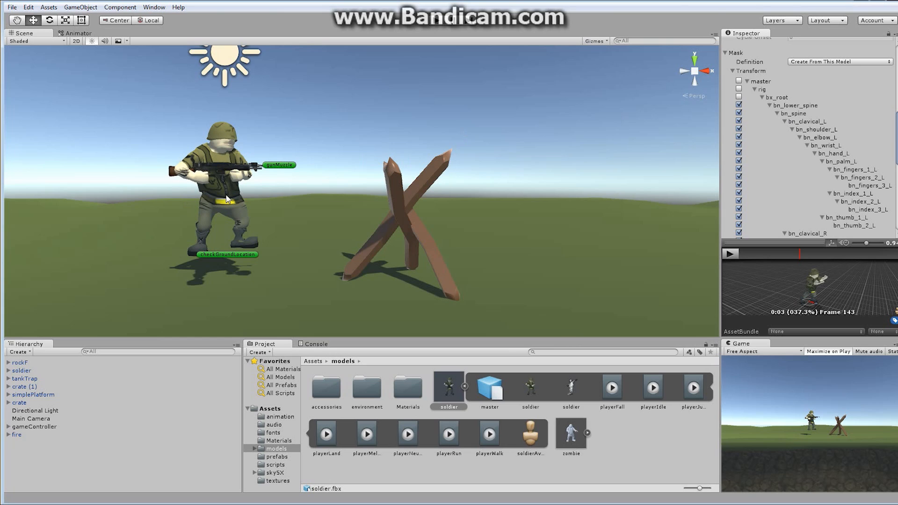
pyautogui.moveTo(700, 156)
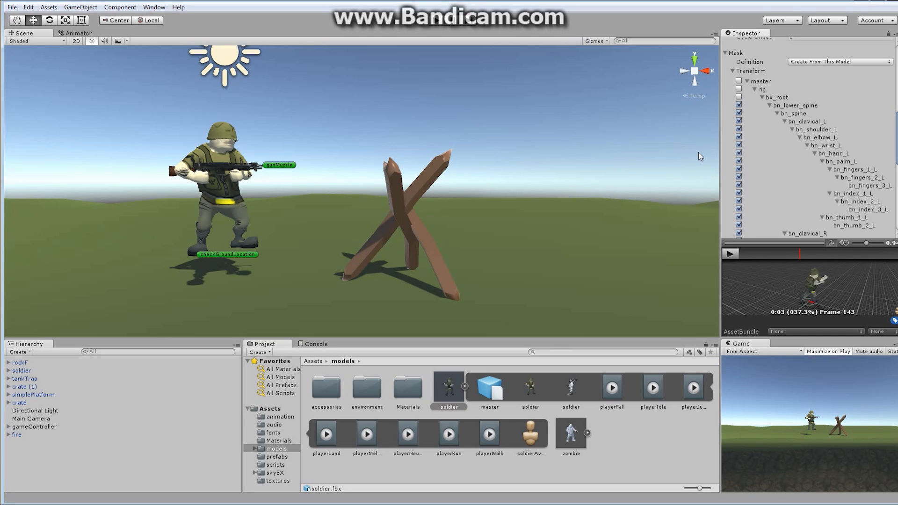
pyautogui.moveTo(869, 123)
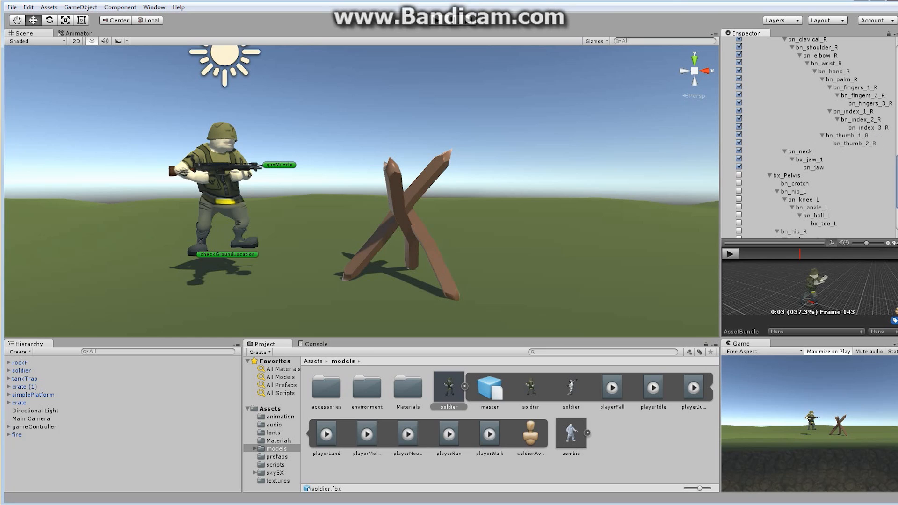
pyautogui.scroll(-3)
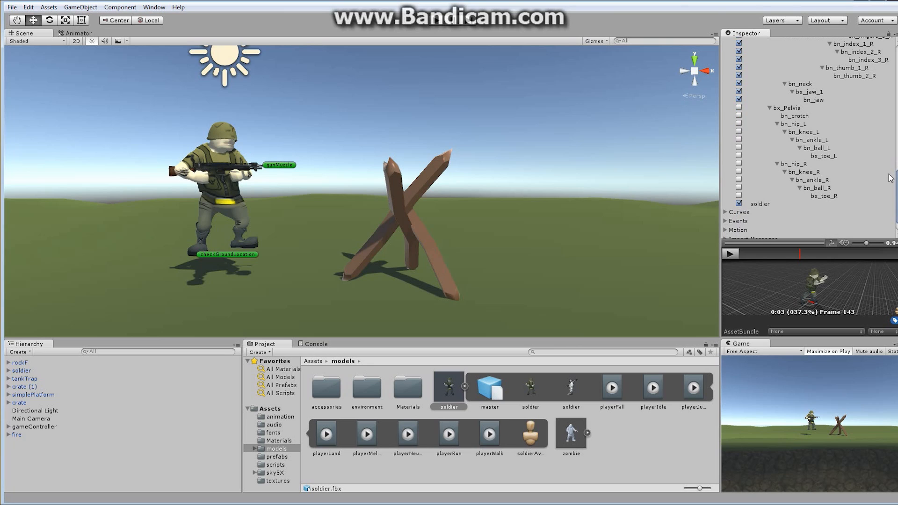
pyautogui.moveTo(894, 131)
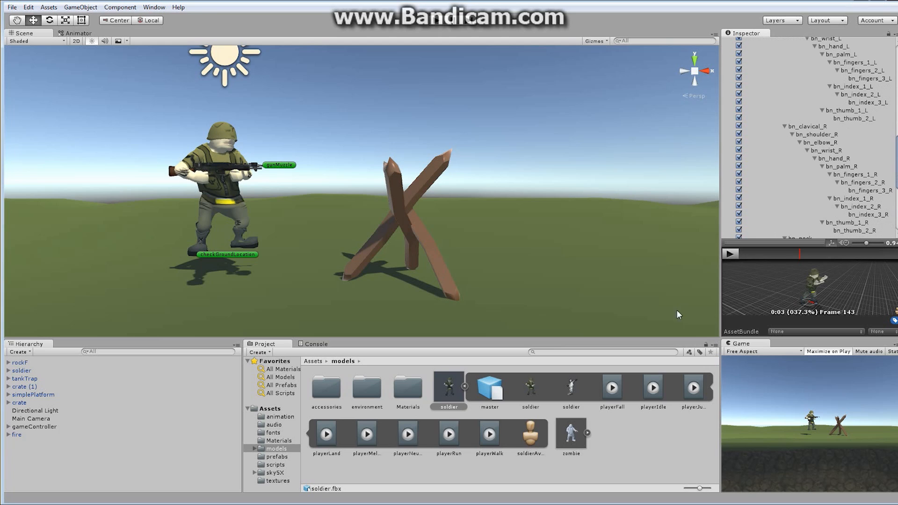
# - Replay the masked melee preview, toggle the master bone checkbox and Apply the mask to the soldier model
pyautogui.click(731, 253)
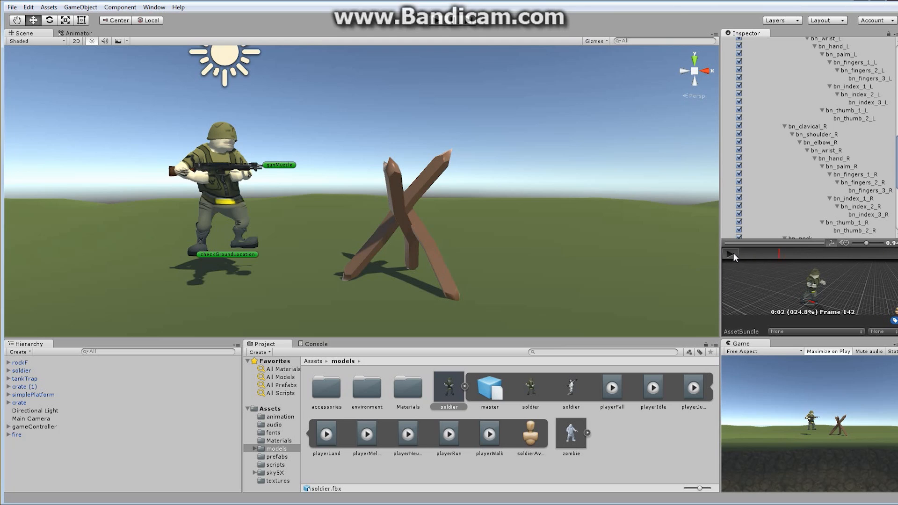
pyautogui.click(732, 254)
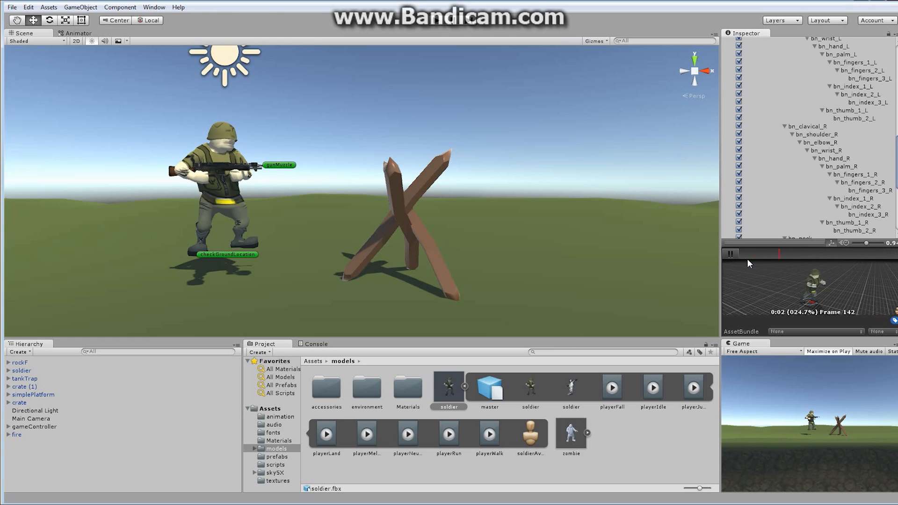
pyautogui.click(730, 253)
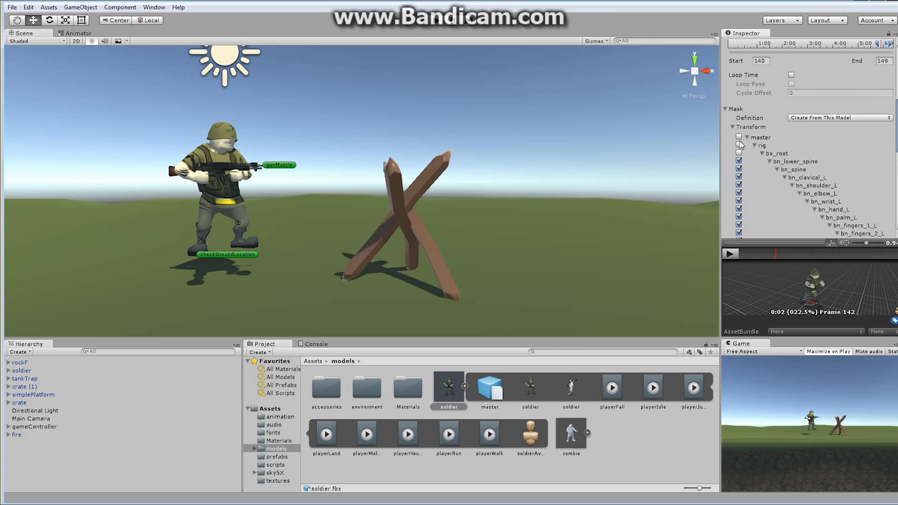
pyautogui.scroll(-3)
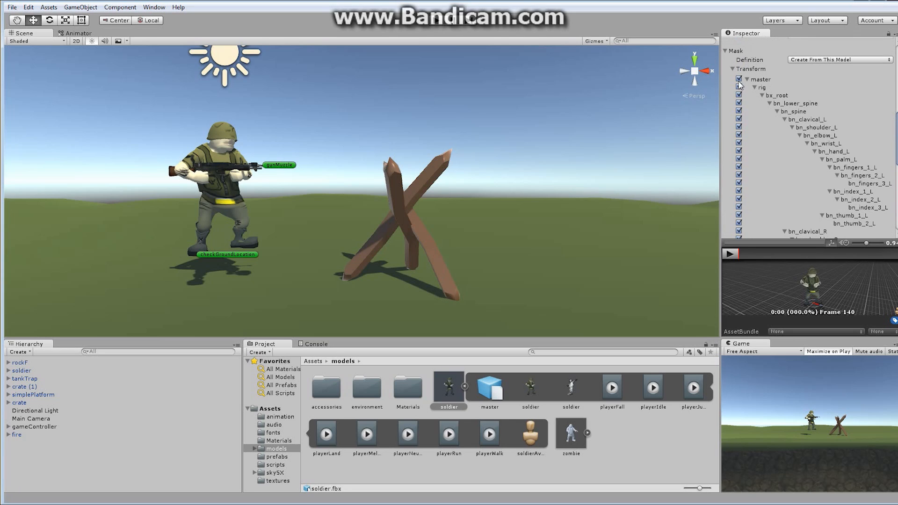
pyautogui.click(739, 78)
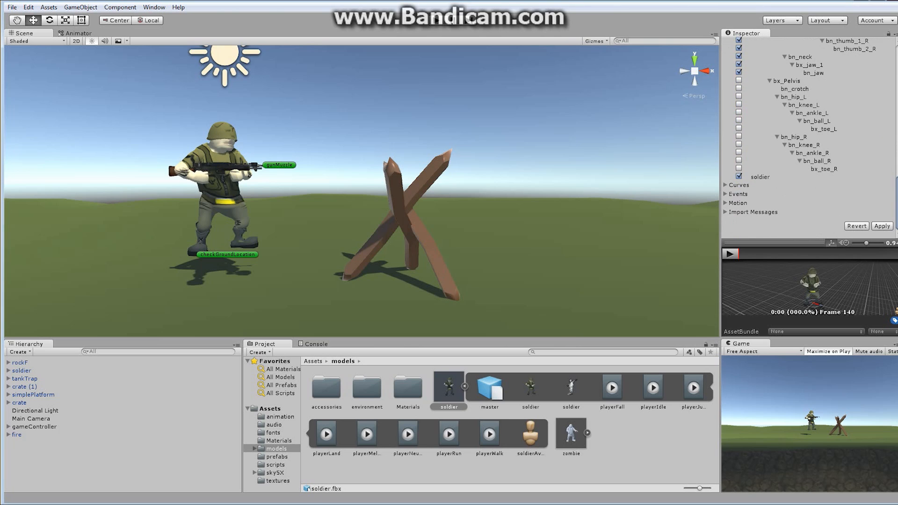
pyautogui.click(732, 254)
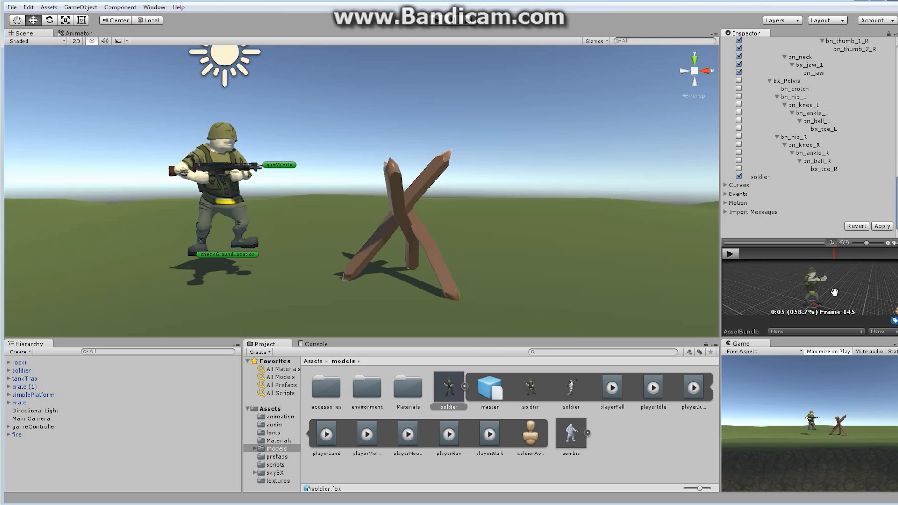
pyautogui.moveTo(825, 185)
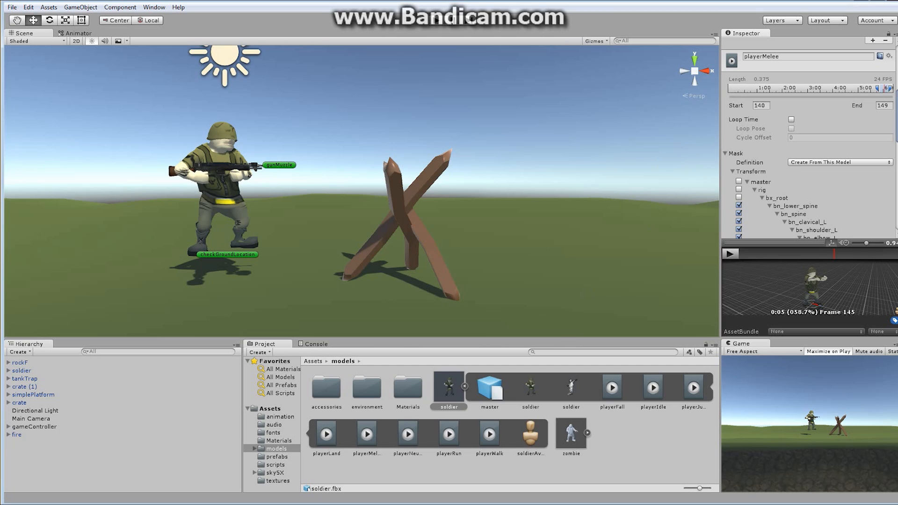
pyautogui.scroll(-3)
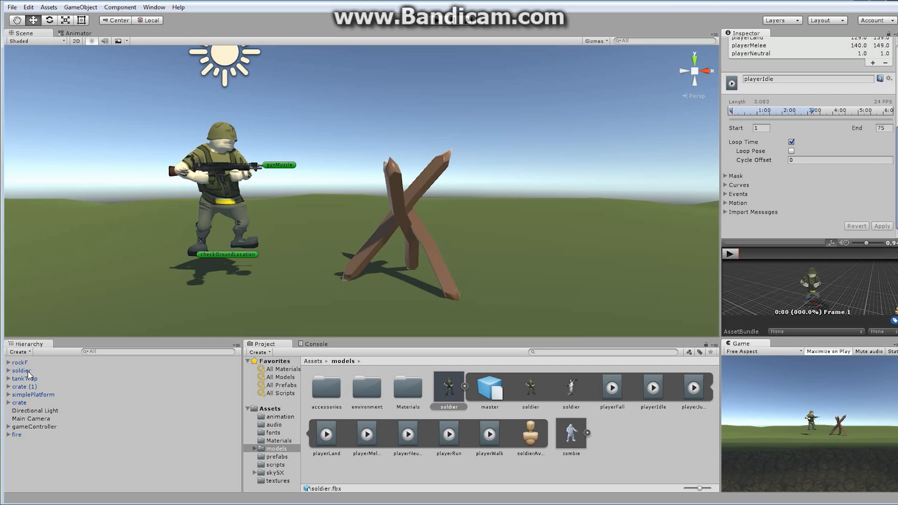
# - Select soldier in the Hierarchy and show its controller's base layer with playerIdle, playerWalk and playerRun
pyautogui.click(21, 371)
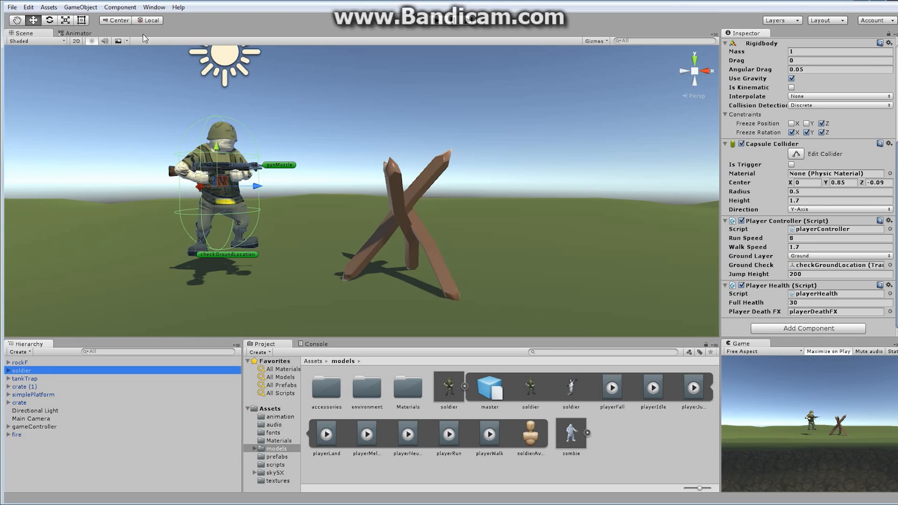
pyautogui.click(79, 33)
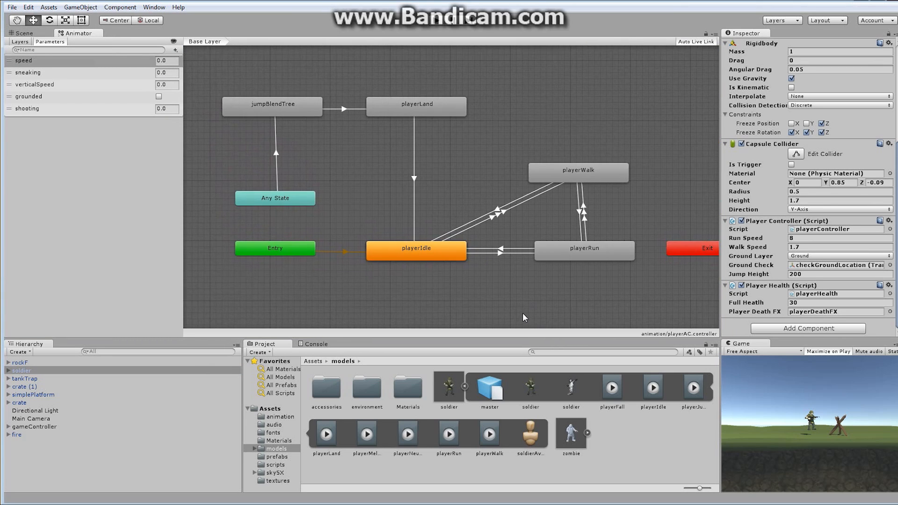
pyautogui.moveTo(518, 314)
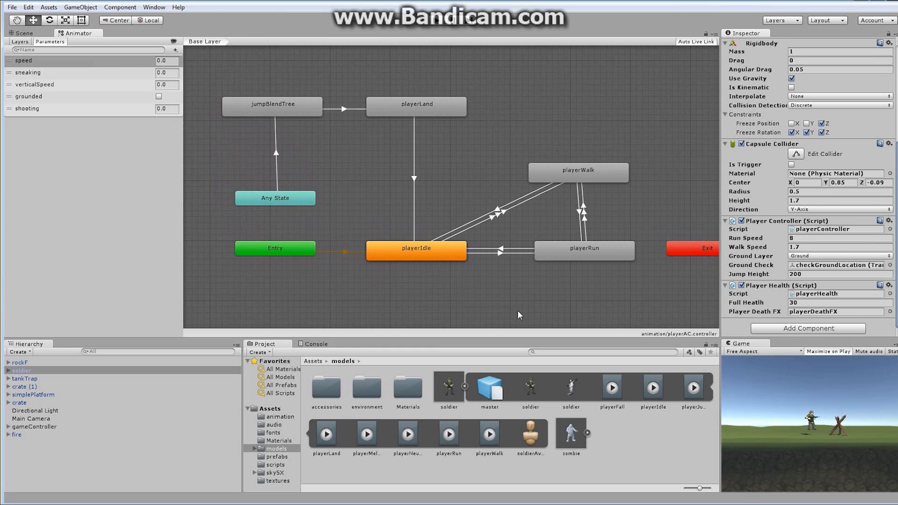
pyautogui.moveTo(467, 286)
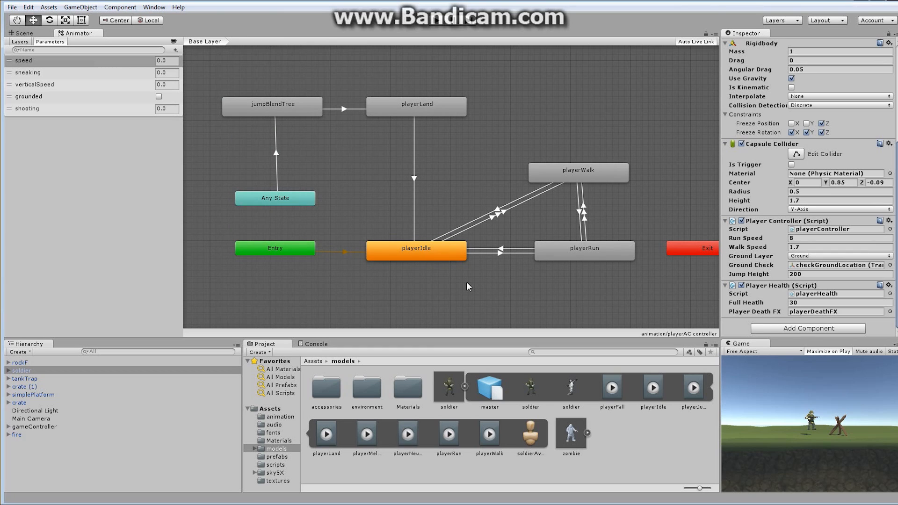
pyautogui.moveTo(62, 73)
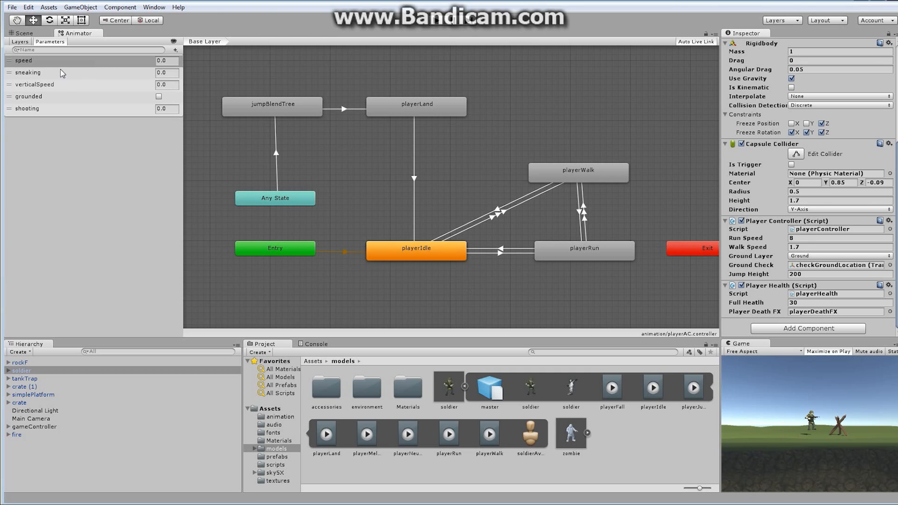
pyautogui.moveTo(51, 49)
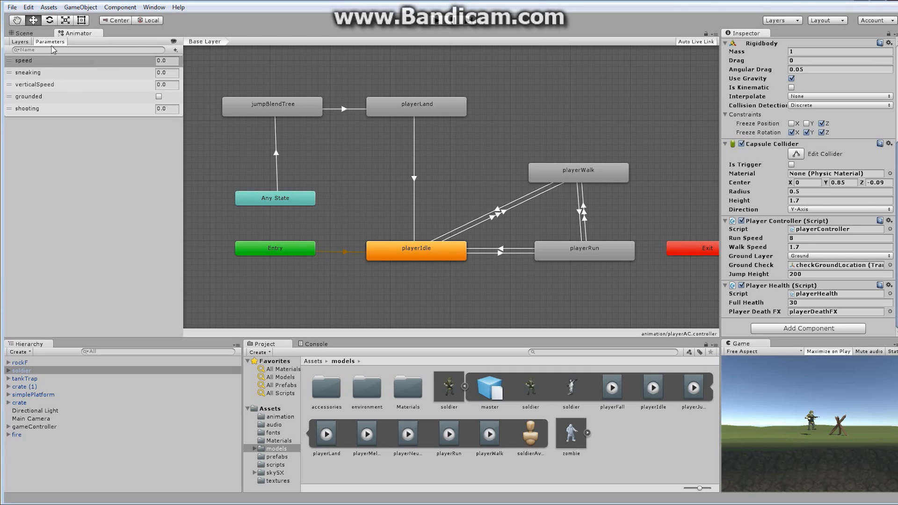
# - Switch the Animator window to the Layers list, showing only Base Layer
pyautogui.click(19, 42)
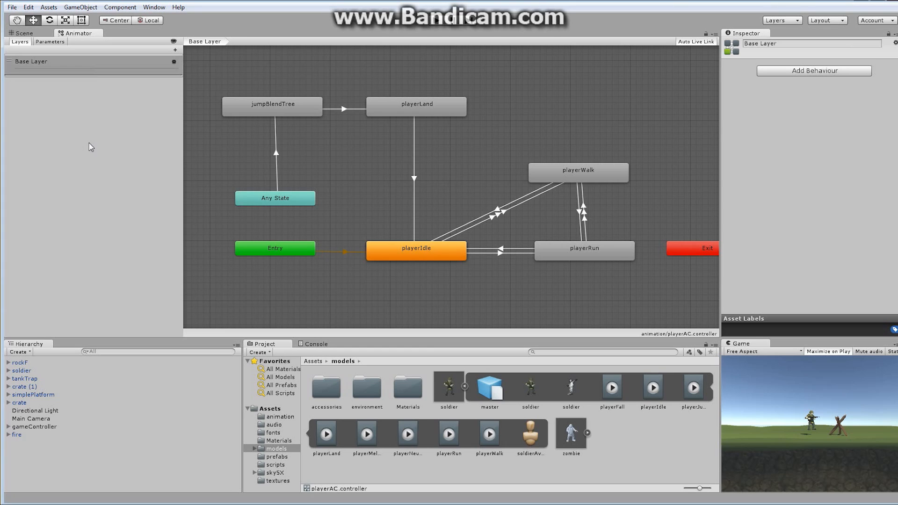
# - Add a new controller layer and name it meleeLayer
pyautogui.click(175, 50)
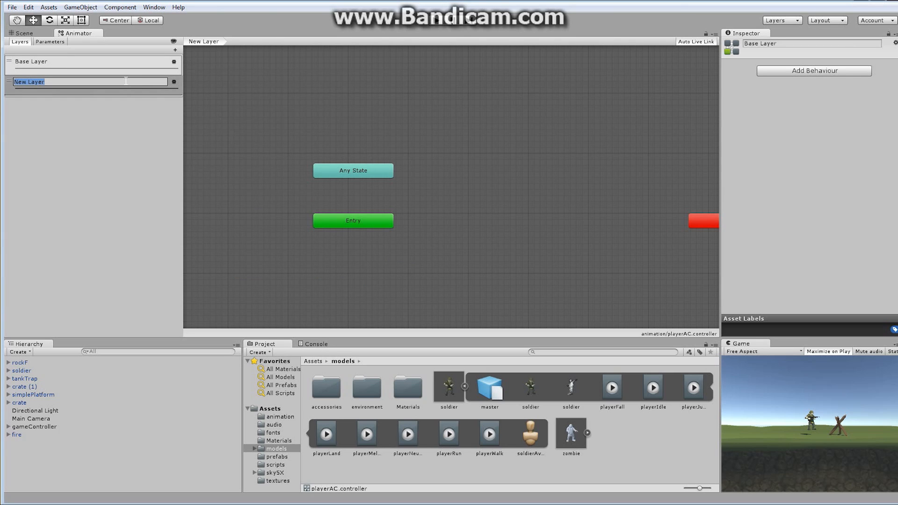
pyautogui.write('melee')
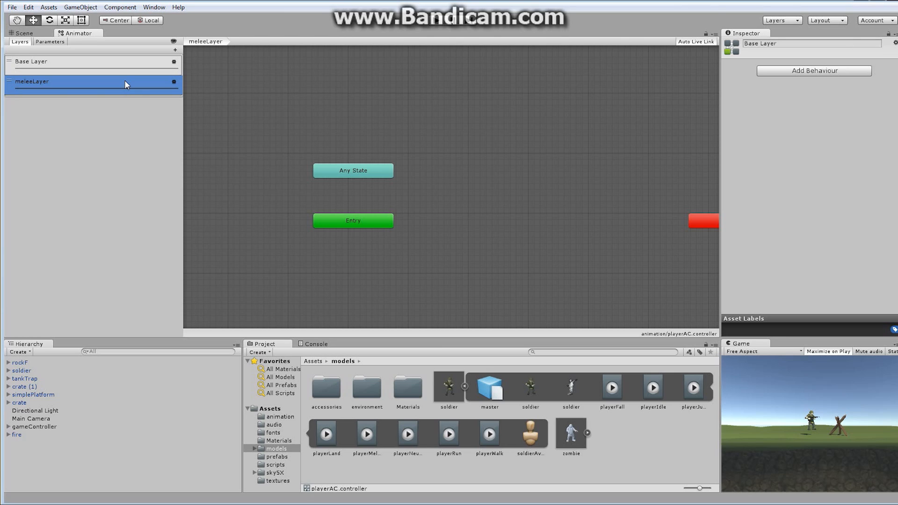
pyautogui.moveTo(175, 83)
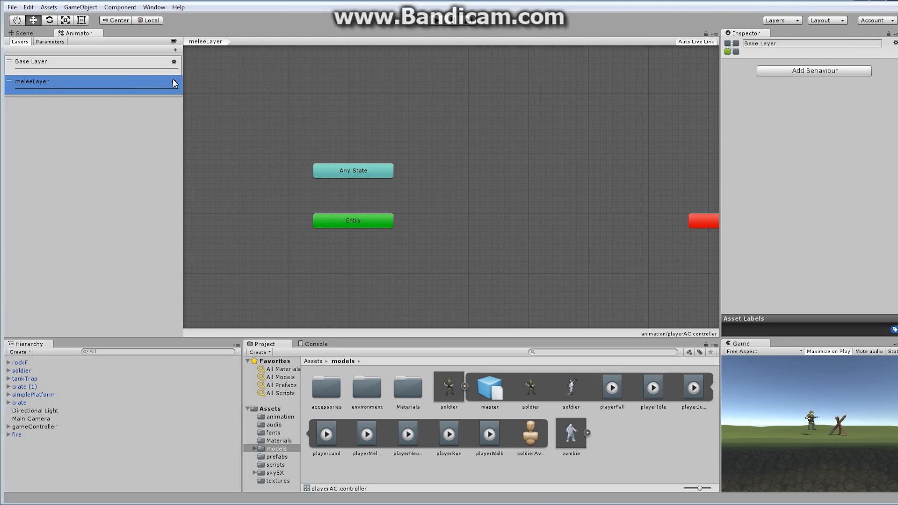
# - In meleeLayer's settings set its blending mode to Additive
pyautogui.click(174, 82)
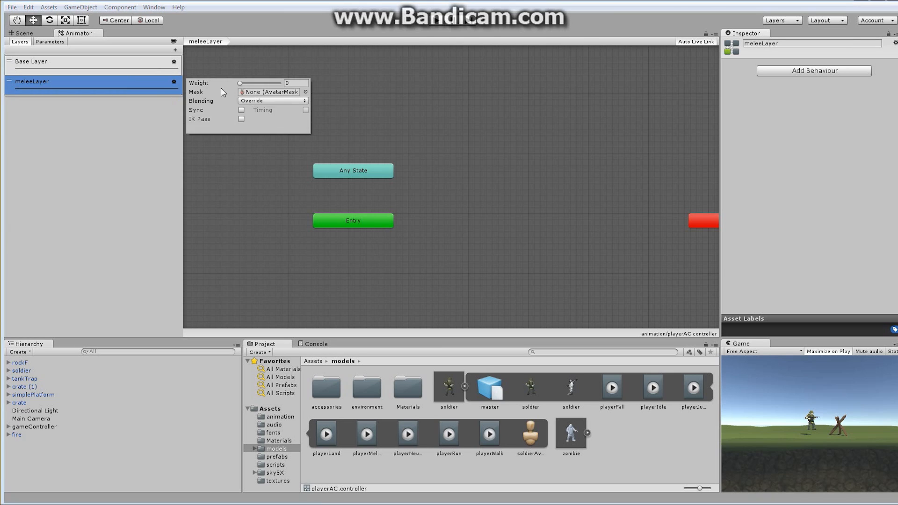
pyautogui.moveTo(333, 103)
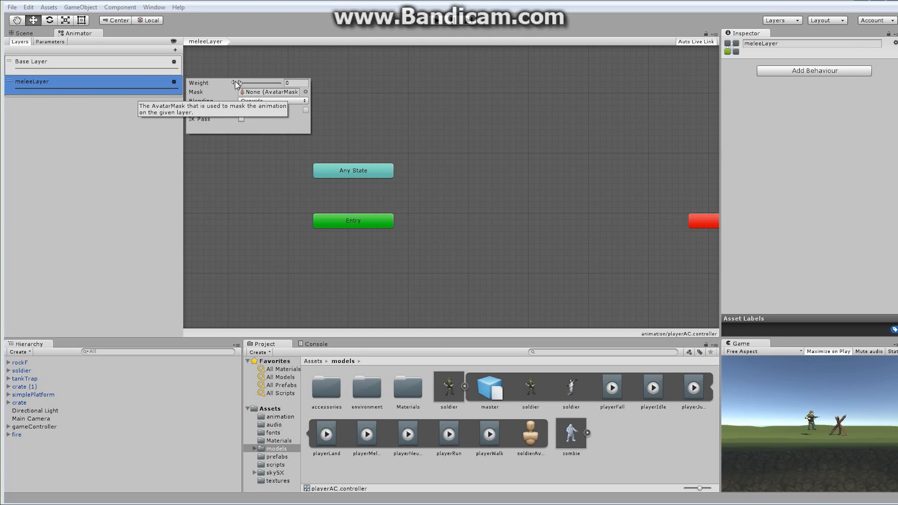
pyautogui.click(272, 101)
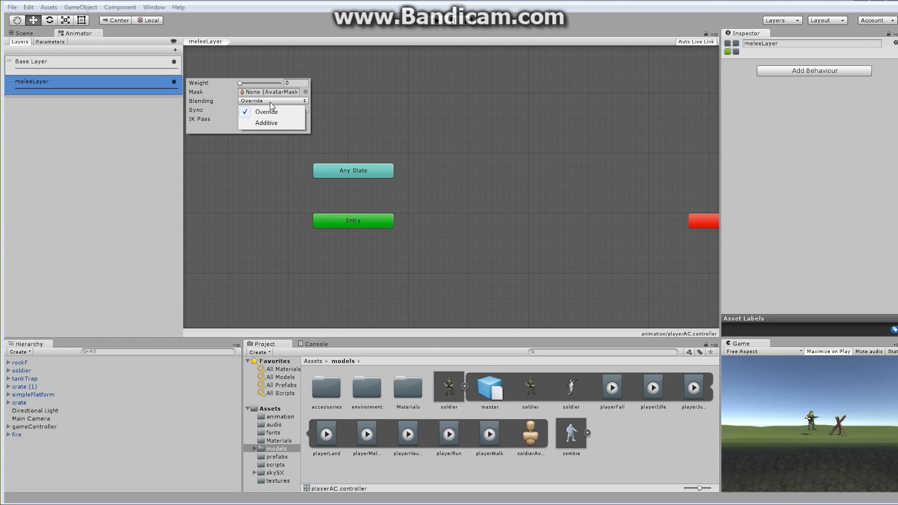
pyautogui.click(266, 123)
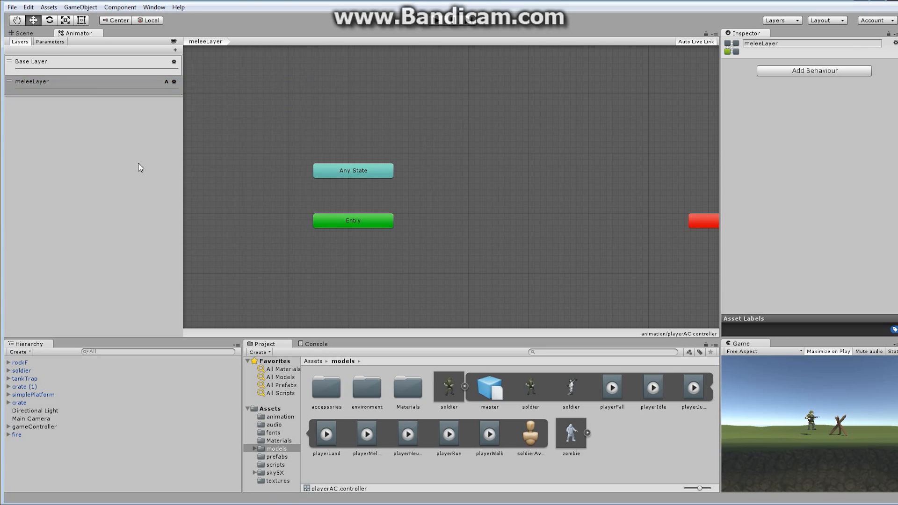
pyautogui.moveTo(237, 107)
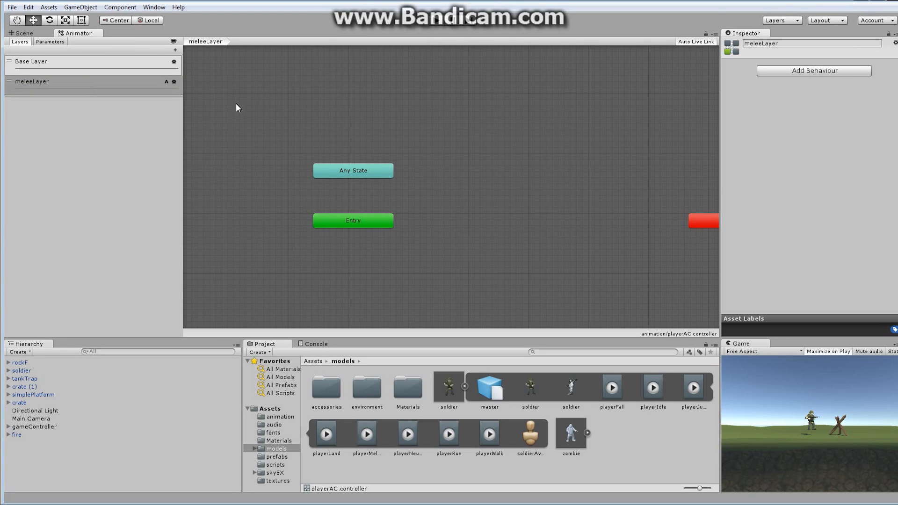
pyautogui.moveTo(169, 121)
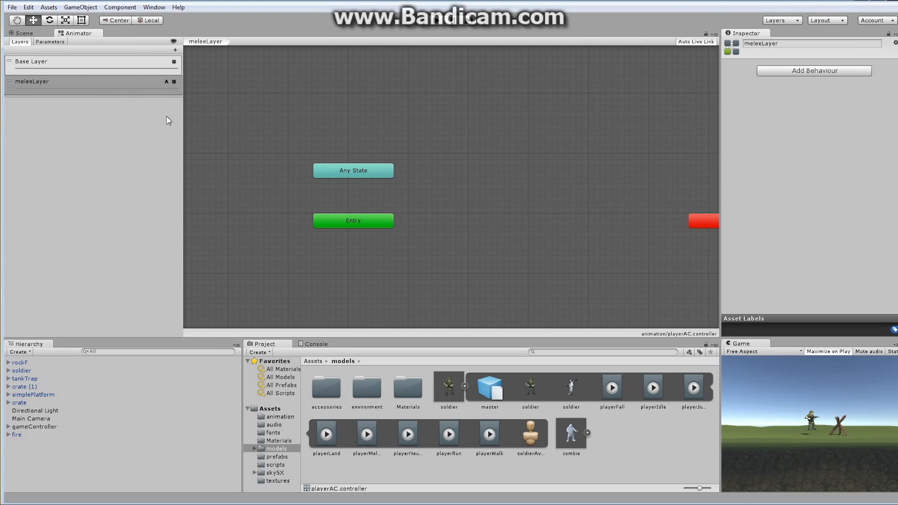
pyautogui.moveTo(559, 139)
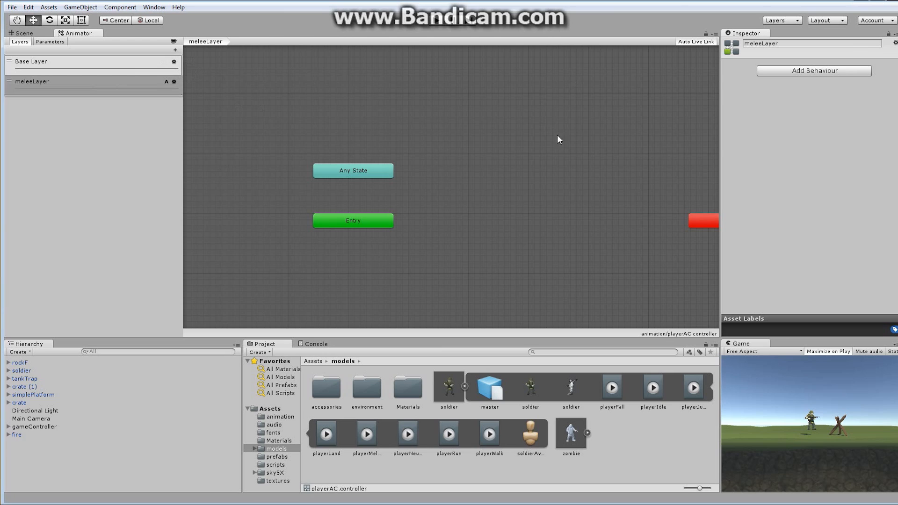
pyautogui.moveTo(481, 188)
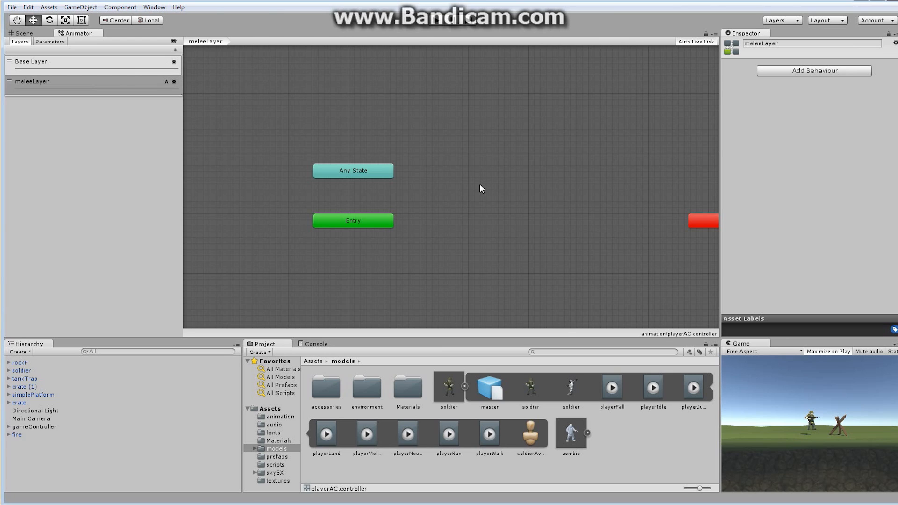
pyautogui.moveTo(391, 477)
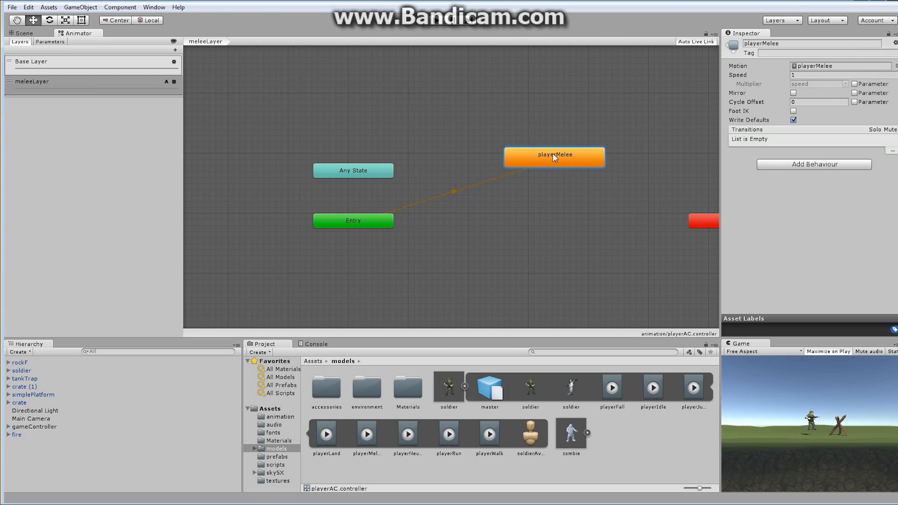
pyautogui.moveTo(550, 159)
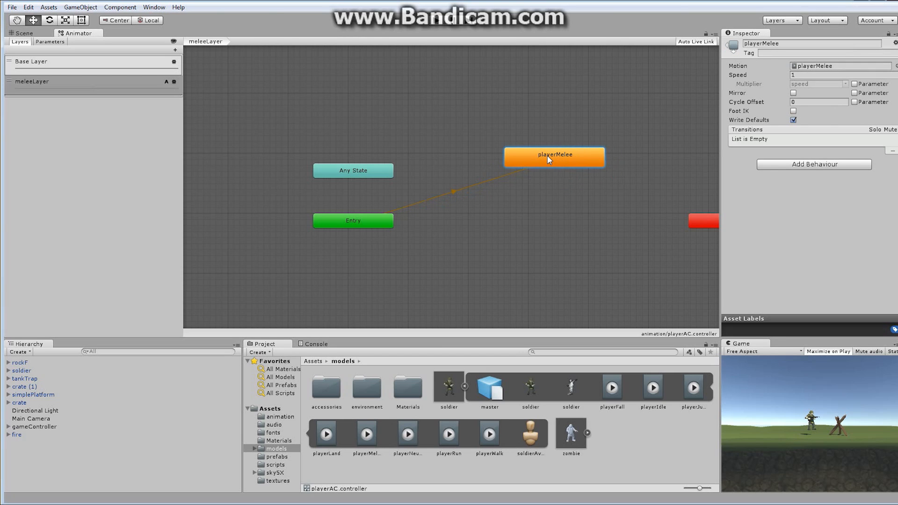
# - Line the playerMelee state up beside Any State and make a transition from Any State to playerMelee
pyautogui.moveTo(554, 157); pyautogui.dragTo(529, 175)
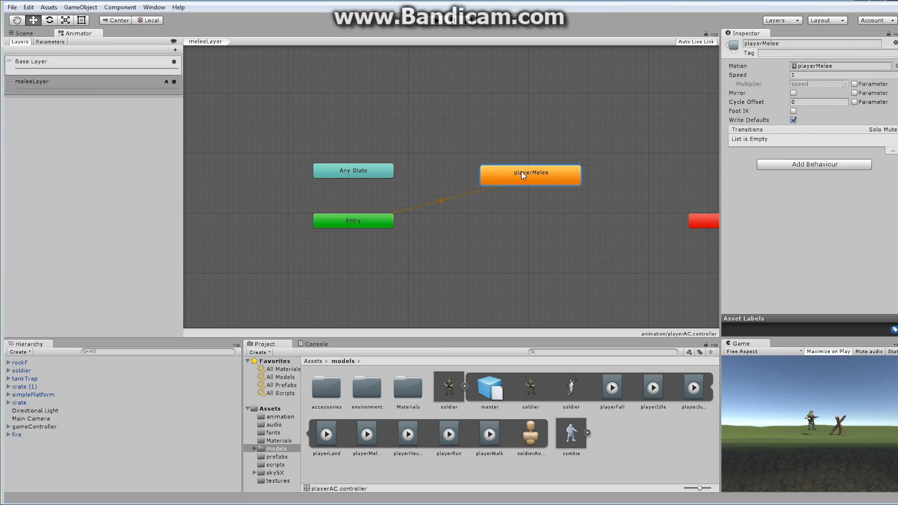
pyautogui.moveTo(530, 175); pyautogui.dragTo(518, 168)
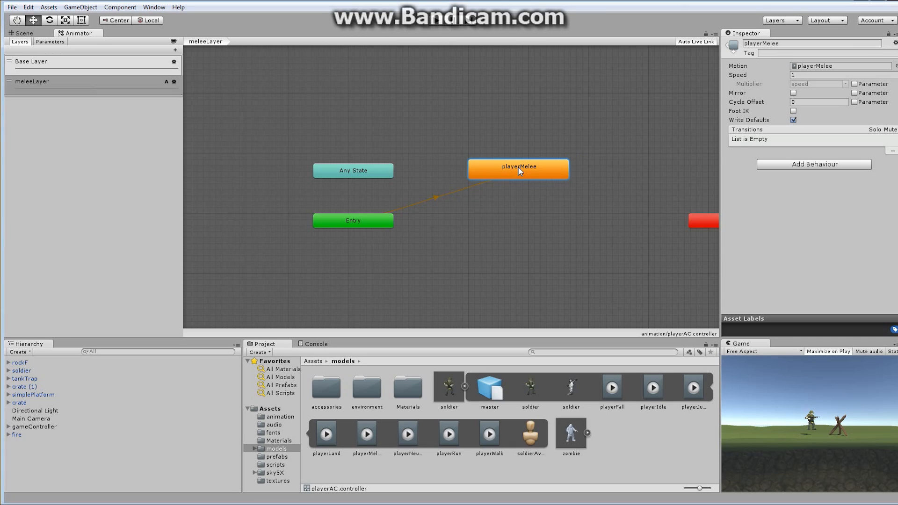
pyautogui.moveTo(387, 147)
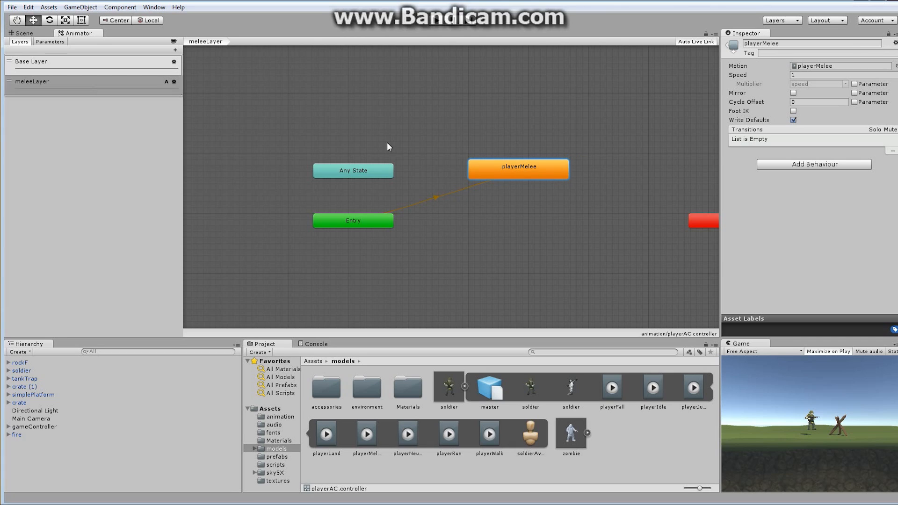
pyautogui.click(353, 170)
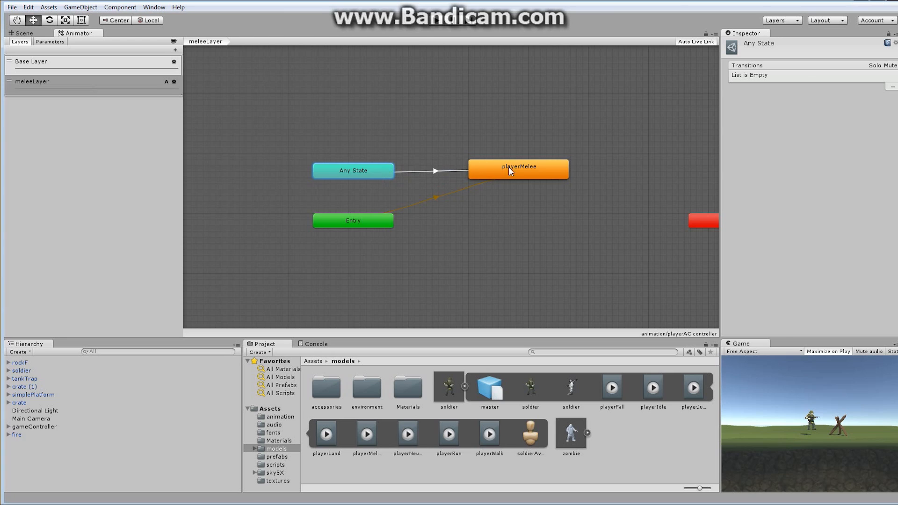
pyautogui.click(436, 172)
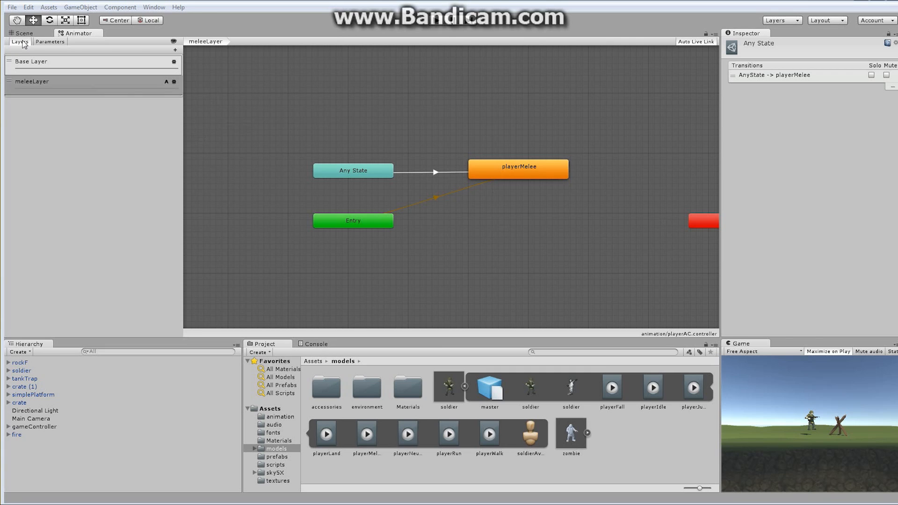
# - Create a new Trigger parameter in the animator's Parameters list and name it gunMelee
pyautogui.click(49, 41)
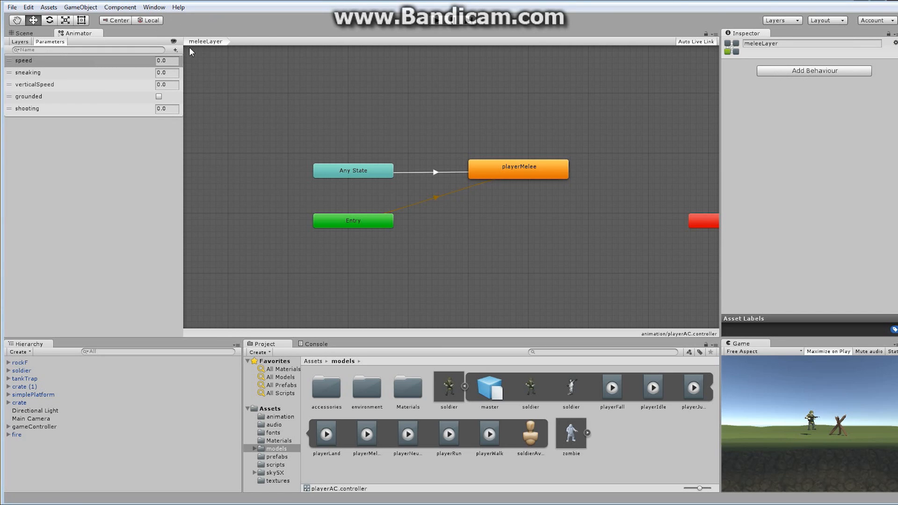
pyautogui.click(176, 49)
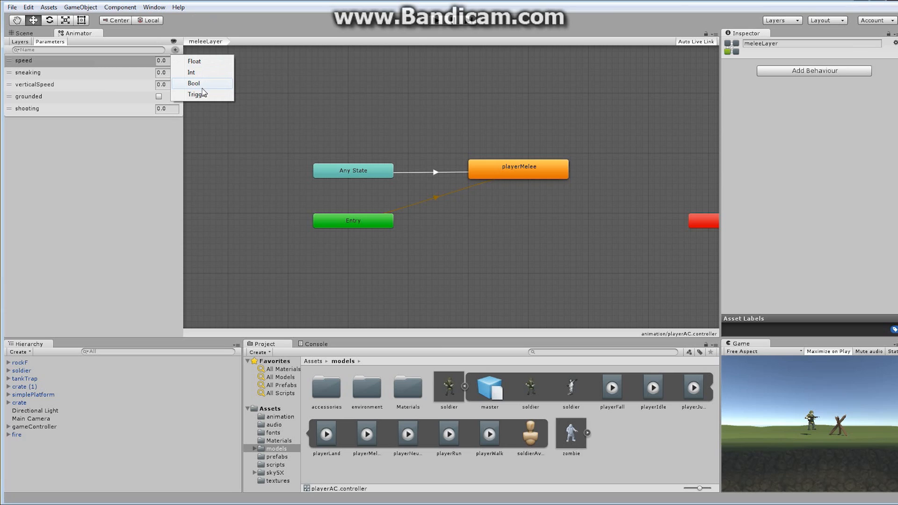
pyautogui.click(197, 93)
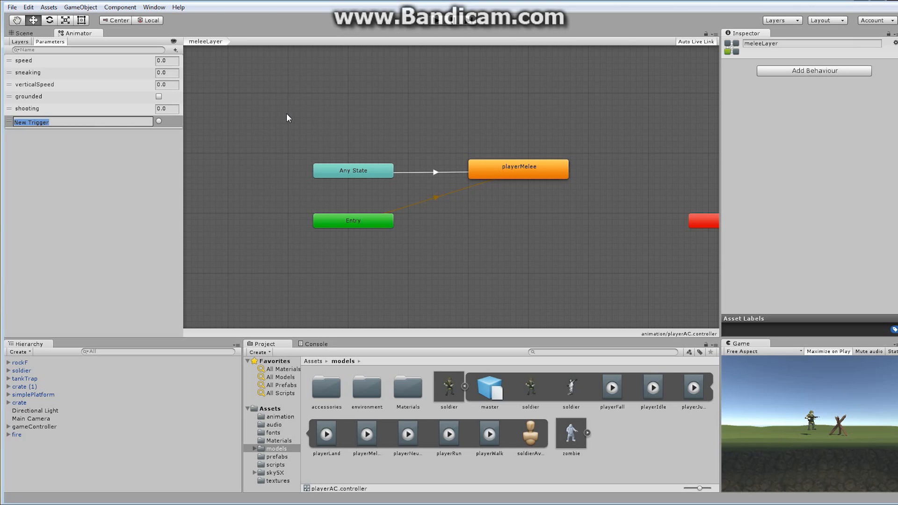
pyautogui.write('gunMelee')
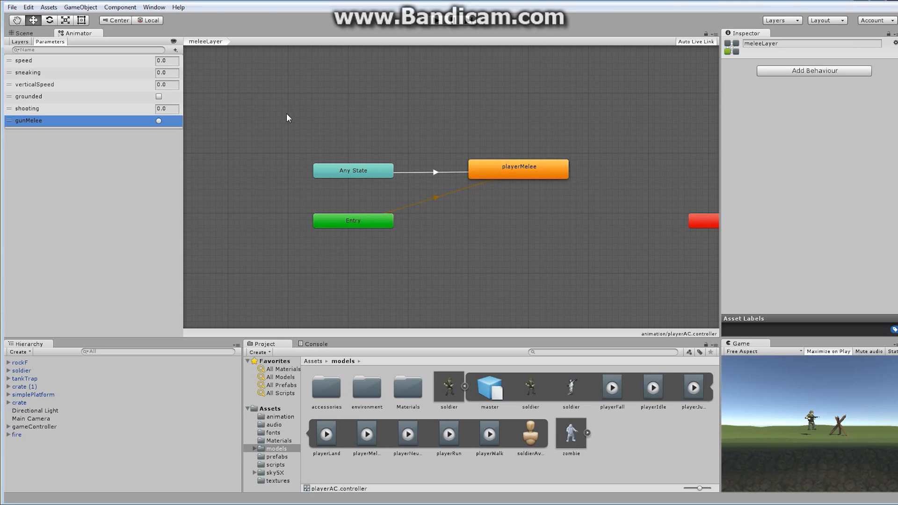
pyautogui.moveTo(529, 154)
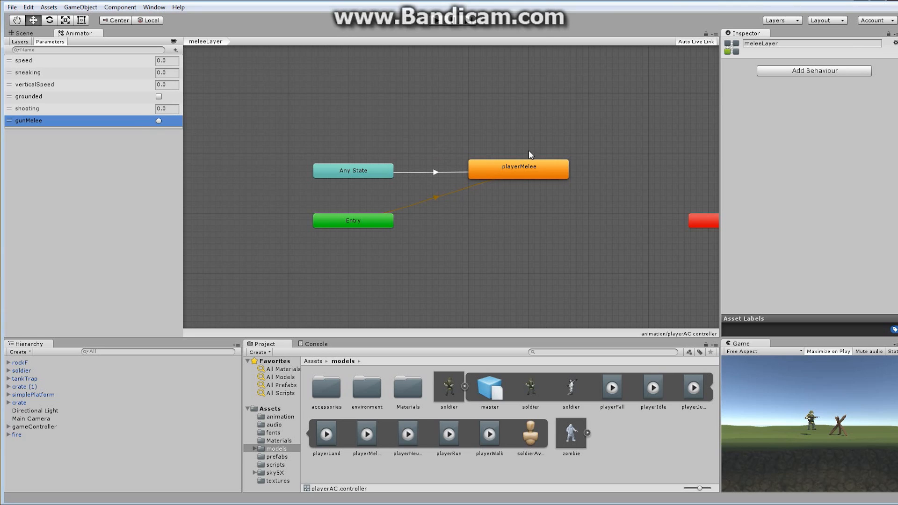
pyautogui.moveTo(435, 176)
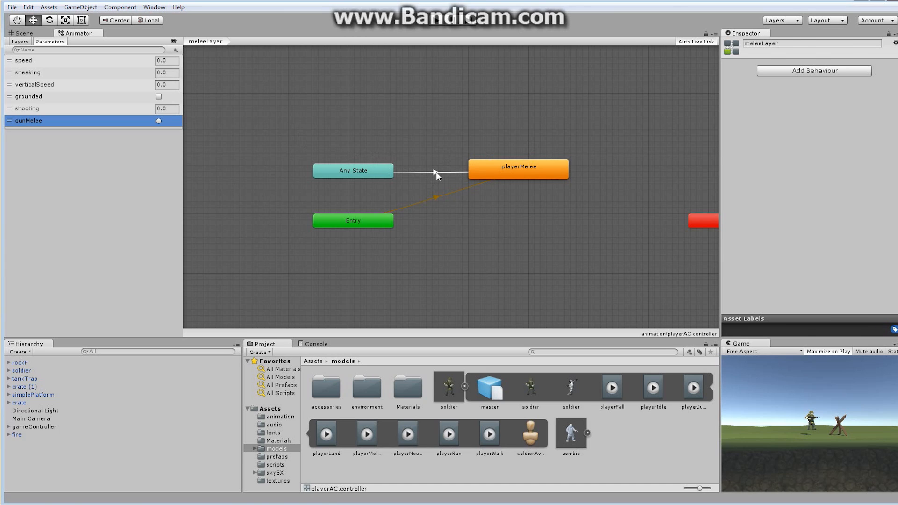
# - Set gunMelee as the condition on the Any State→playerMelee transition, then return to meleeLayer in Layers
pyautogui.click(433, 172)
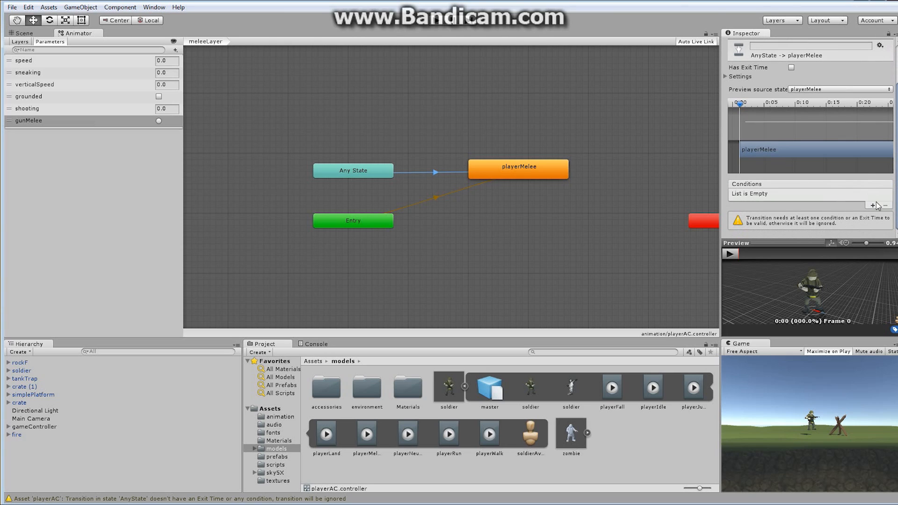
pyautogui.click(878, 205)
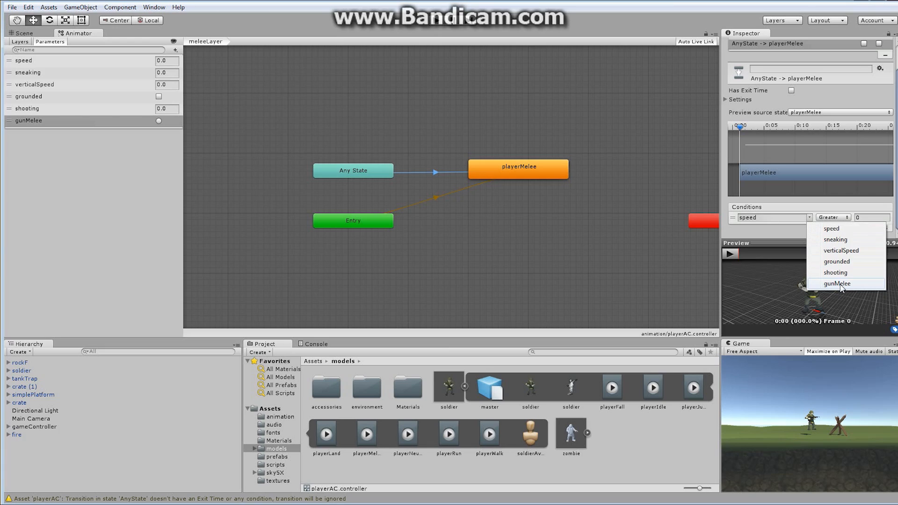
pyautogui.click(837, 283)
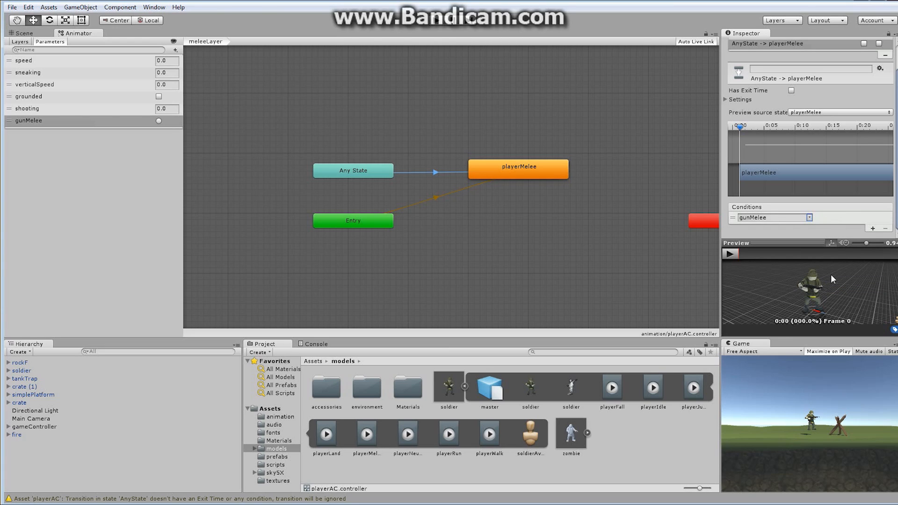
pyautogui.moveTo(606, 50)
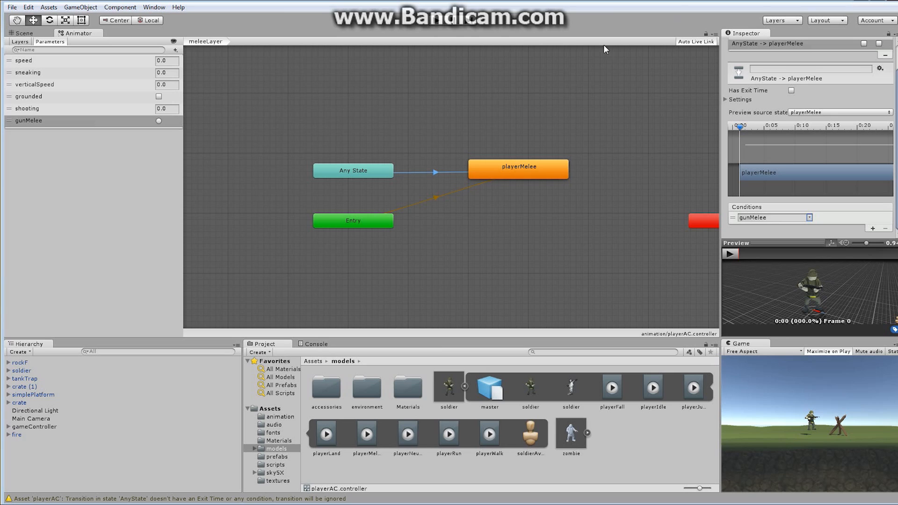
pyautogui.click(19, 41)
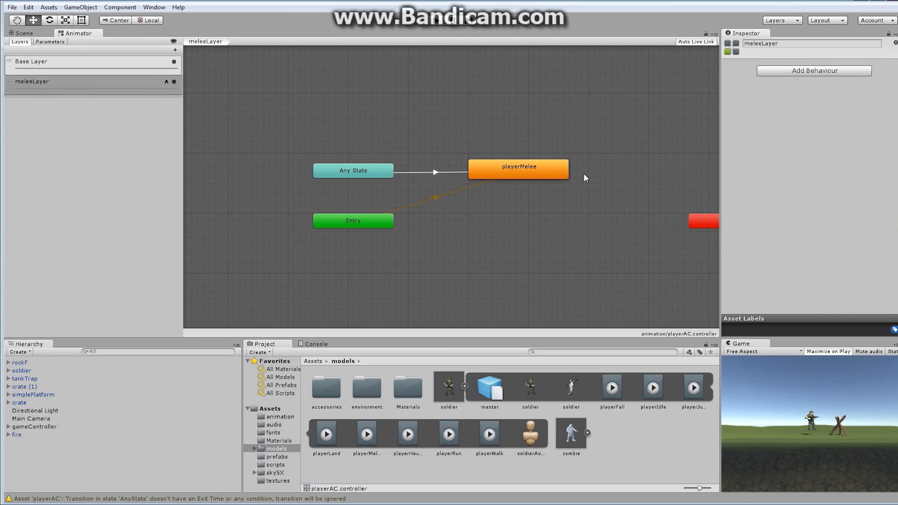
pyautogui.moveTo(54, 67)
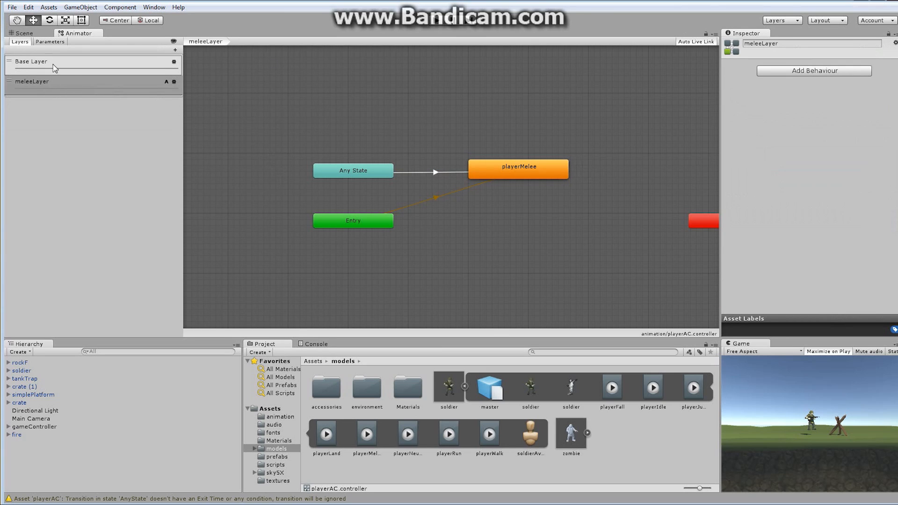
pyautogui.click(52, 81)
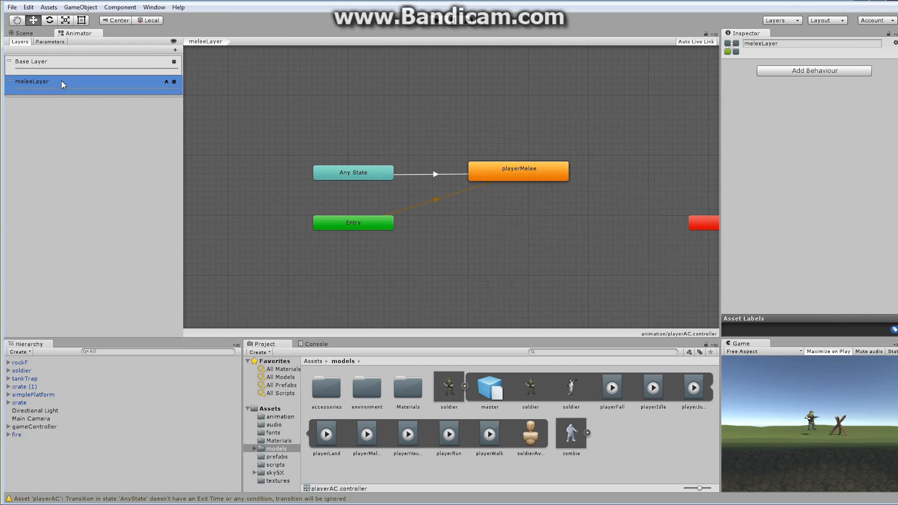